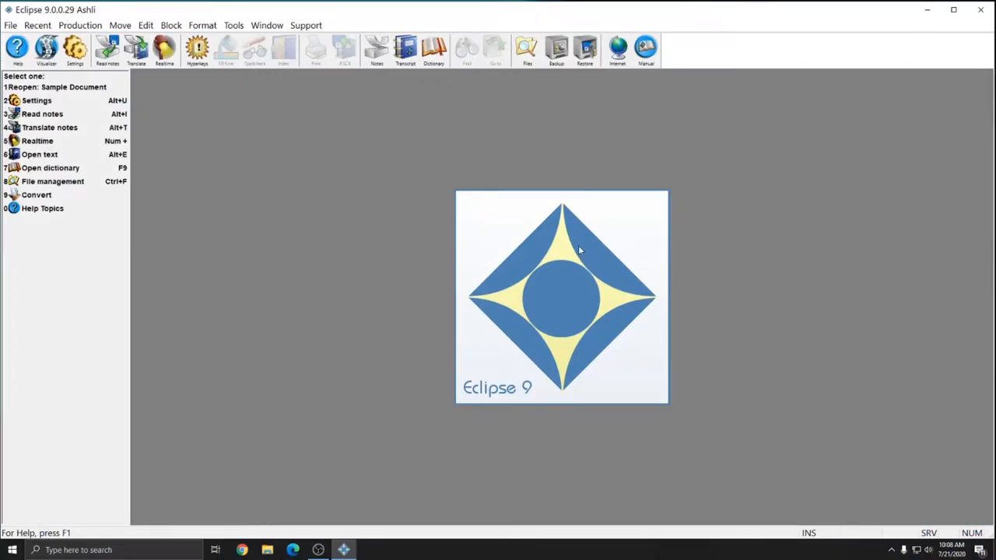
mouse_move(271, 140)
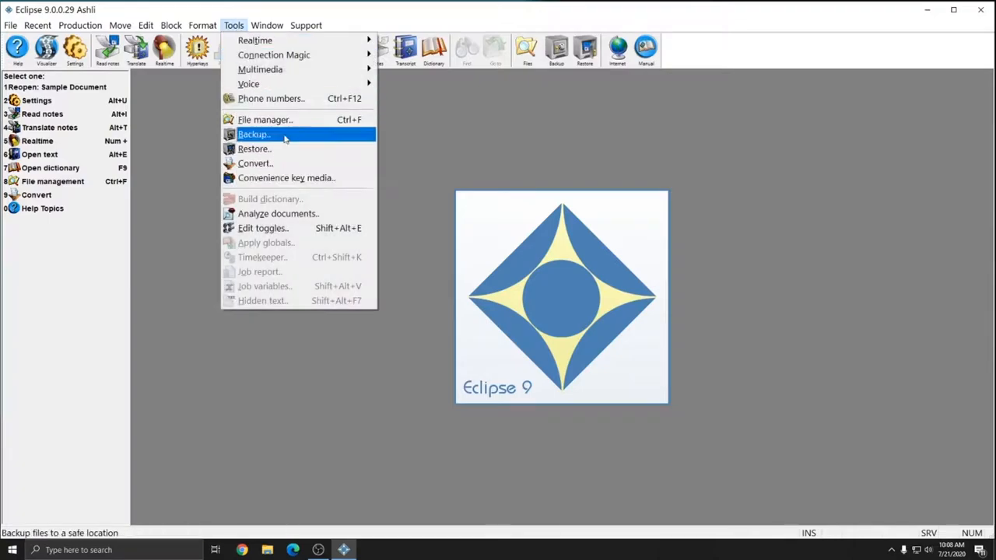
Step: Show the job's files in the File manager and select its Adobe Acrobat PDF
click(265, 119)
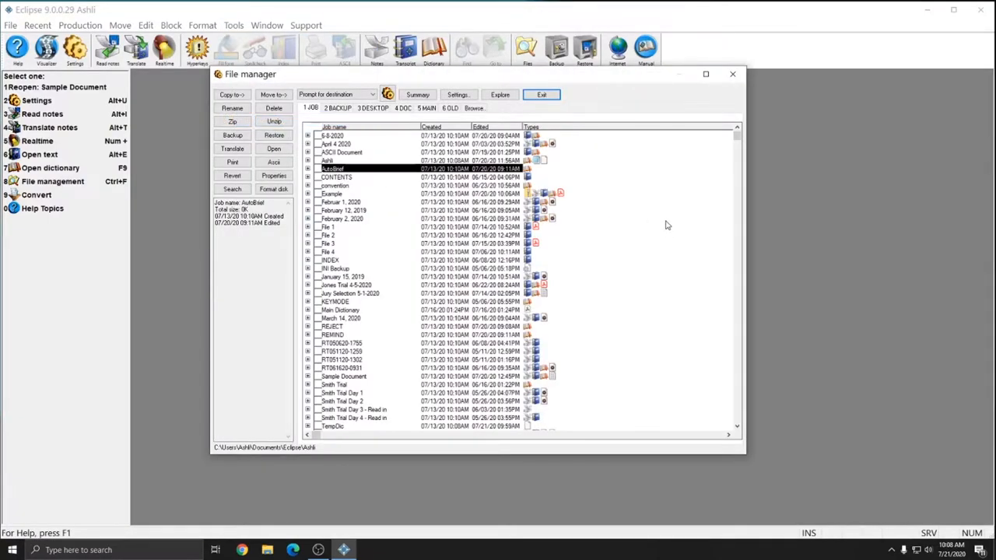
mouse_move(663, 215)
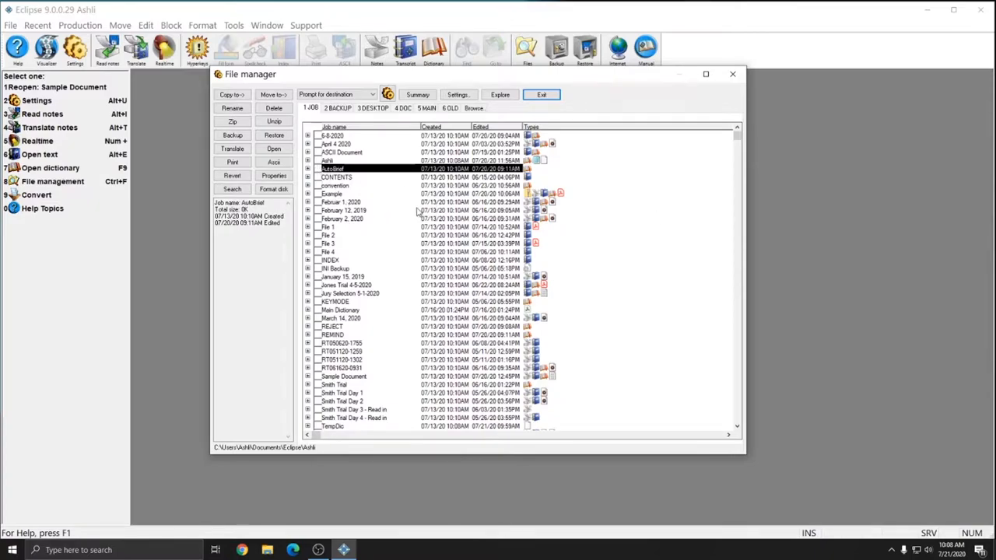
click(308, 228)
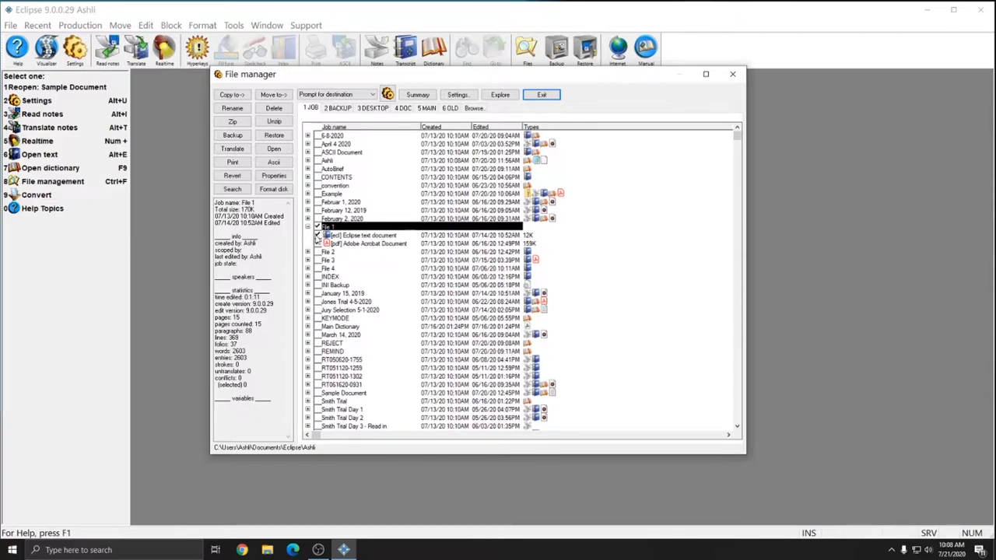
click(371, 243)
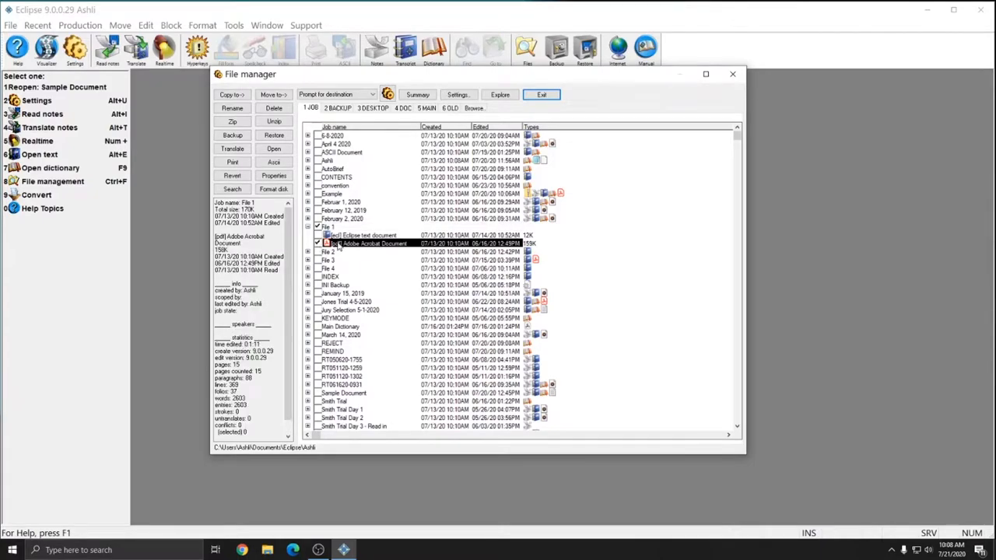
mouse_move(381, 250)
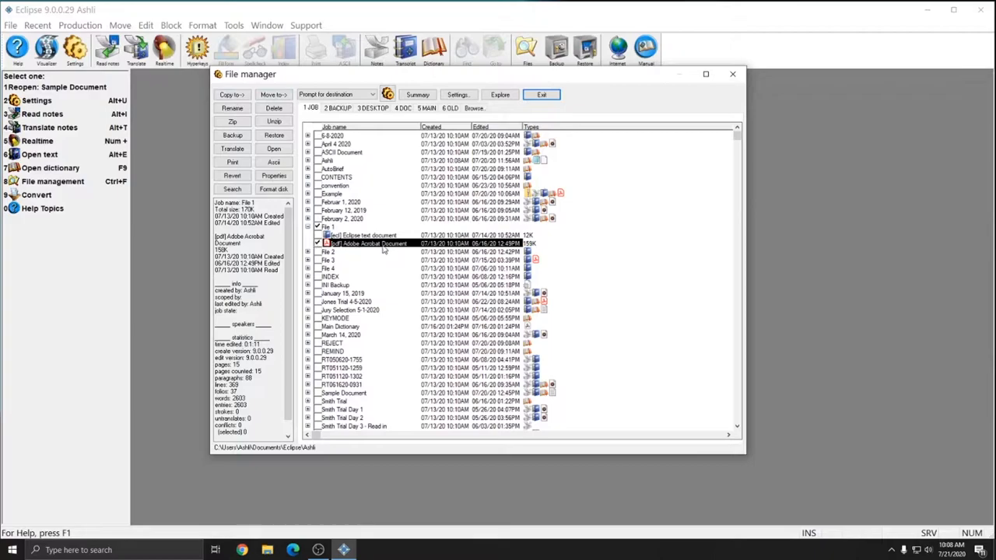
mouse_move(355, 248)
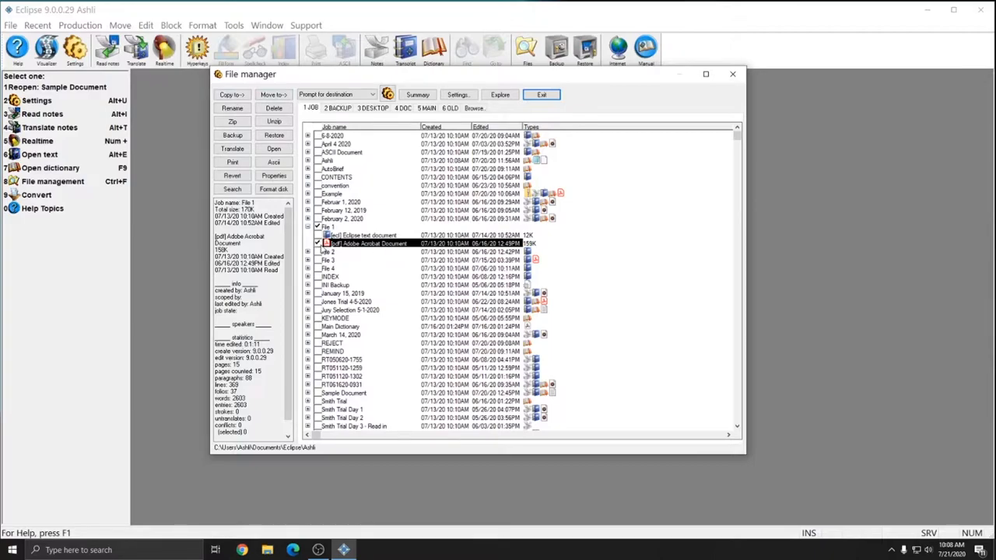
mouse_move(345, 248)
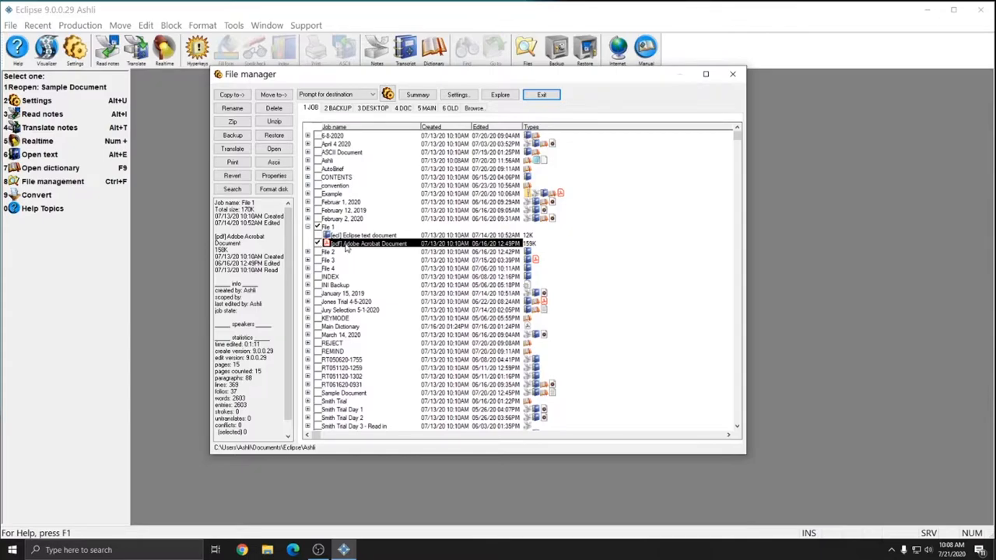
click(371, 242)
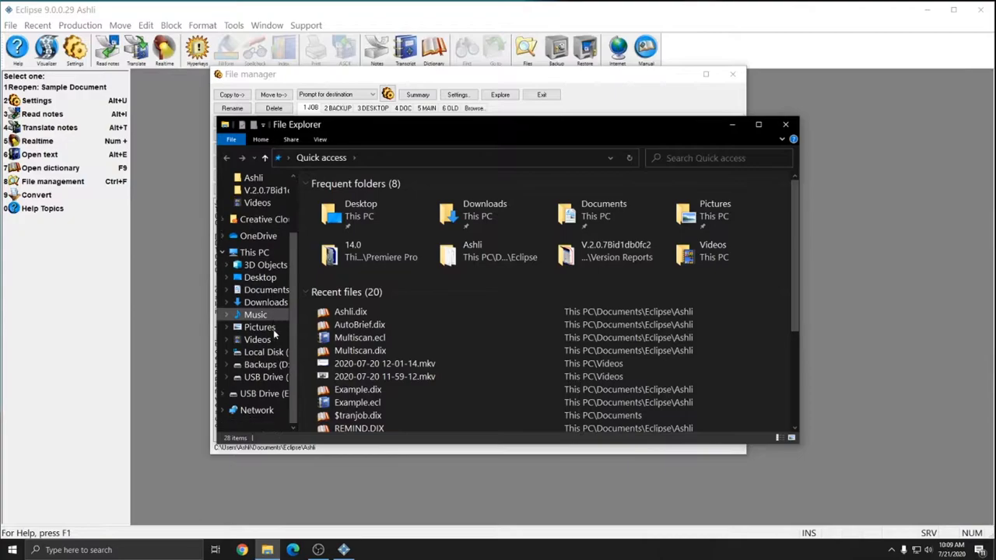
click(266, 392)
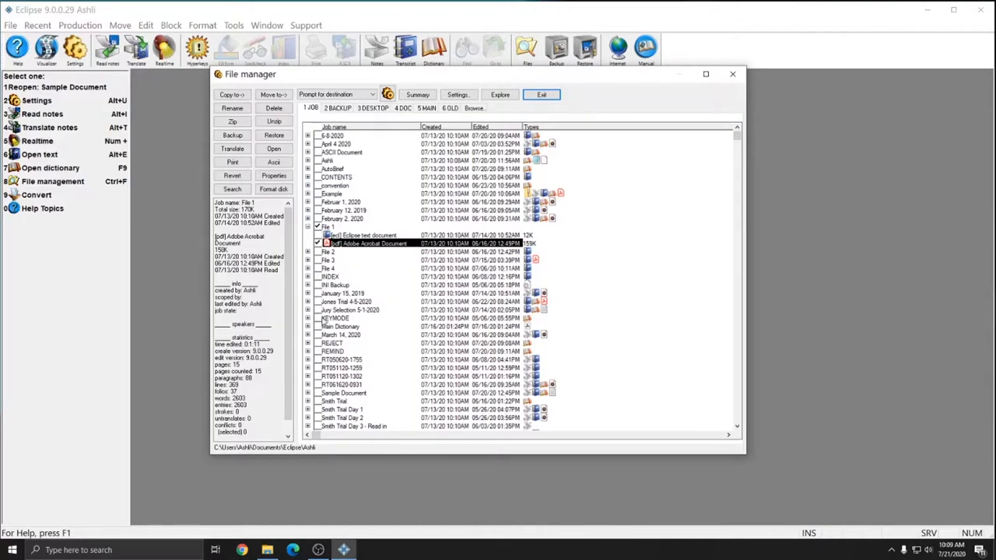
mouse_move(393, 252)
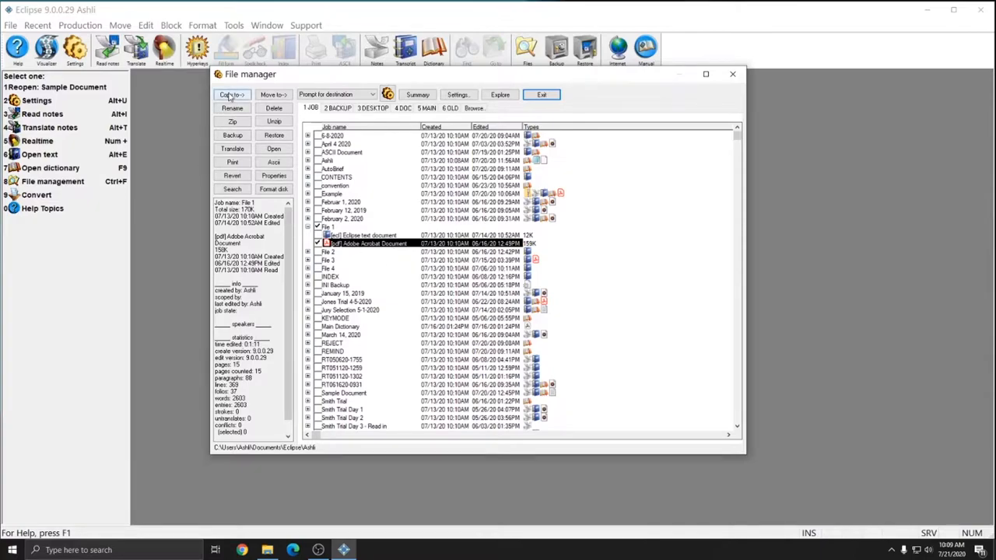
Step: Copy the selected PDF via Copy to, browsing toward USB Drive (E:) as destination
click(232, 95)
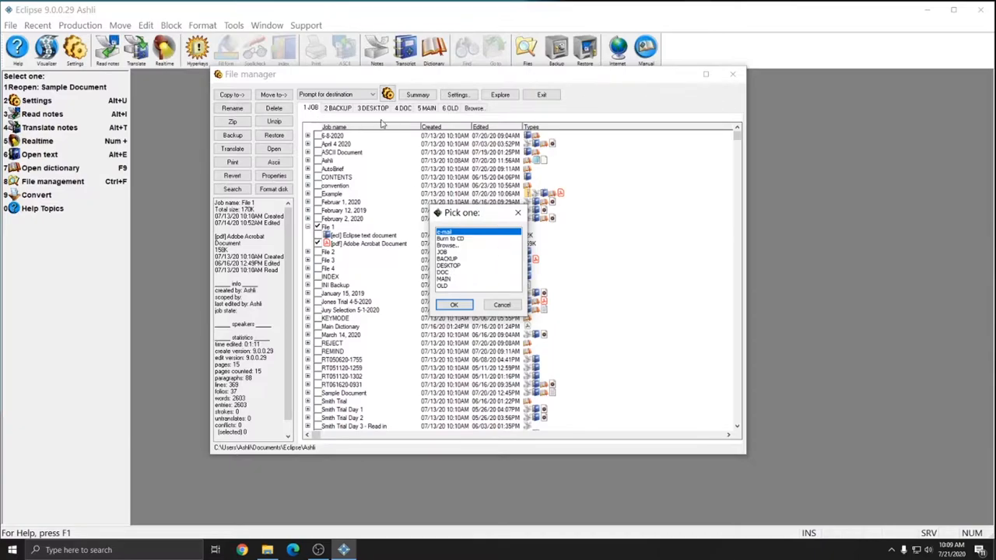
mouse_move(461, 262)
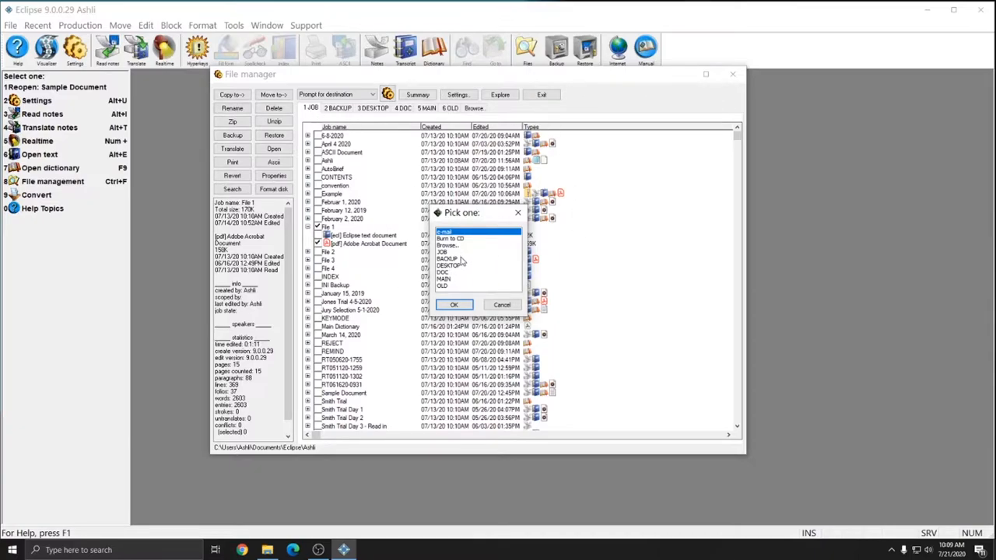
click(449, 246)
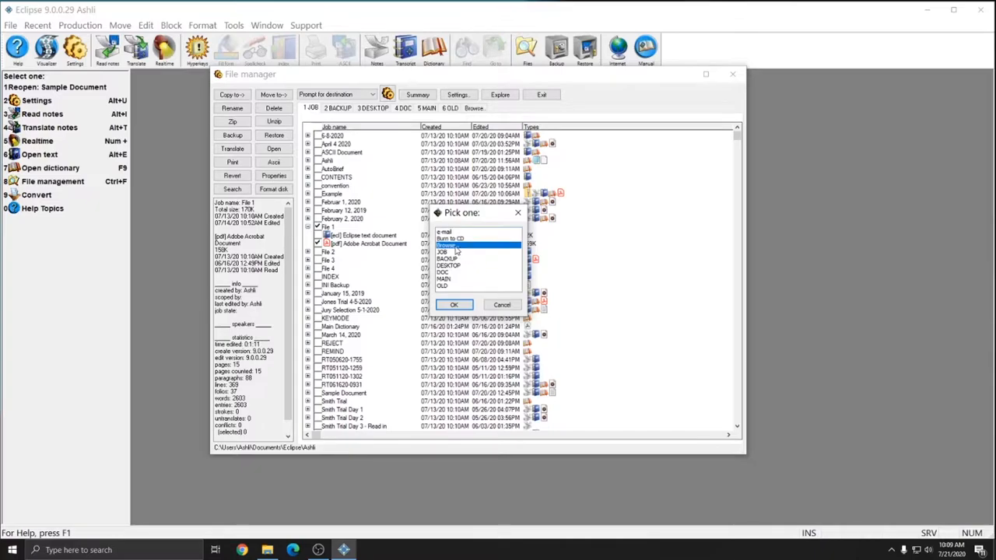
click(455, 304)
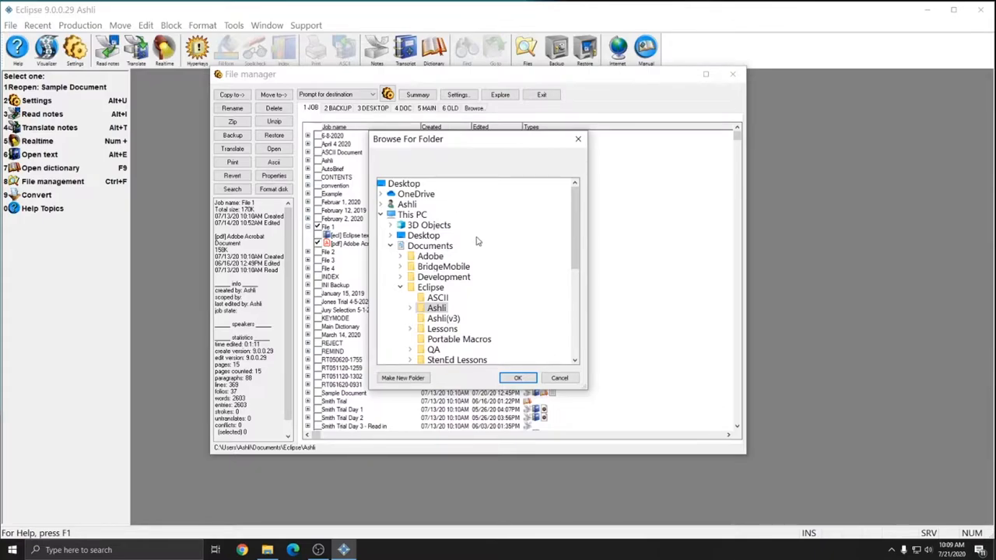
mouse_move(483, 248)
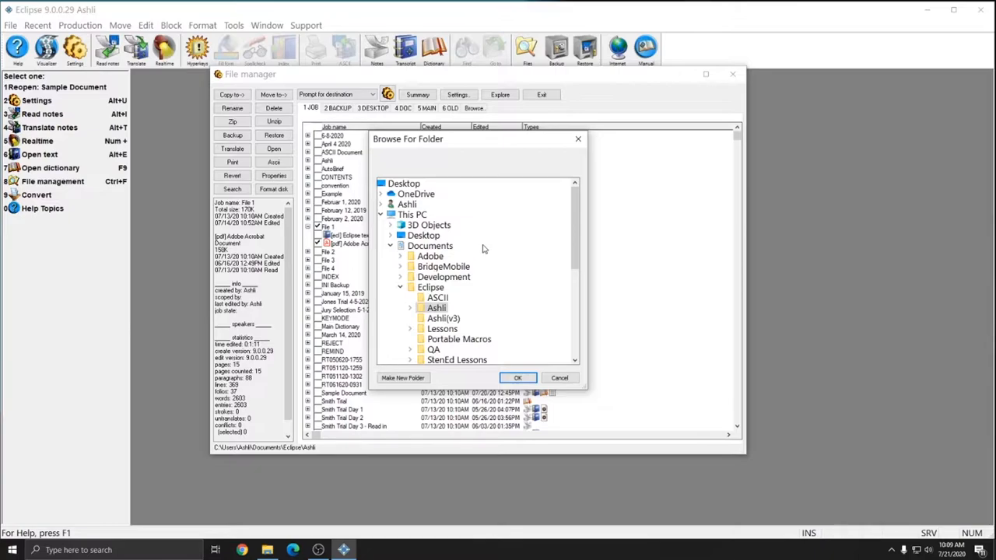
mouse_move(486, 242)
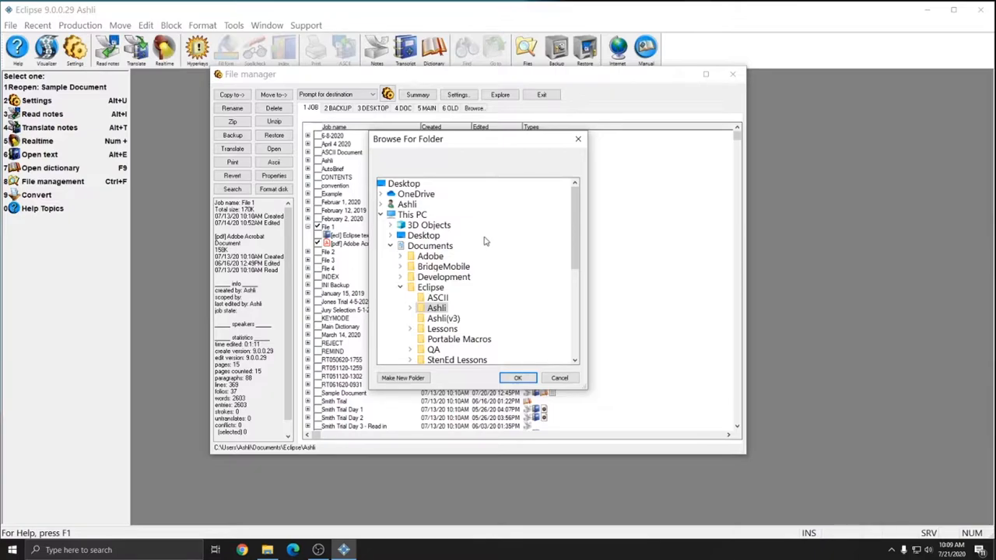
scroll(down, 3)
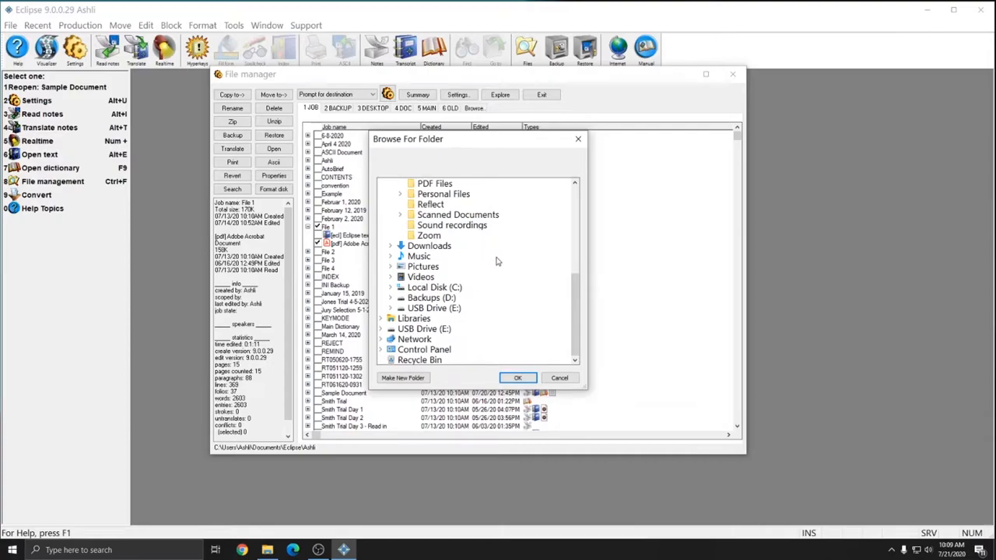
mouse_move(535, 274)
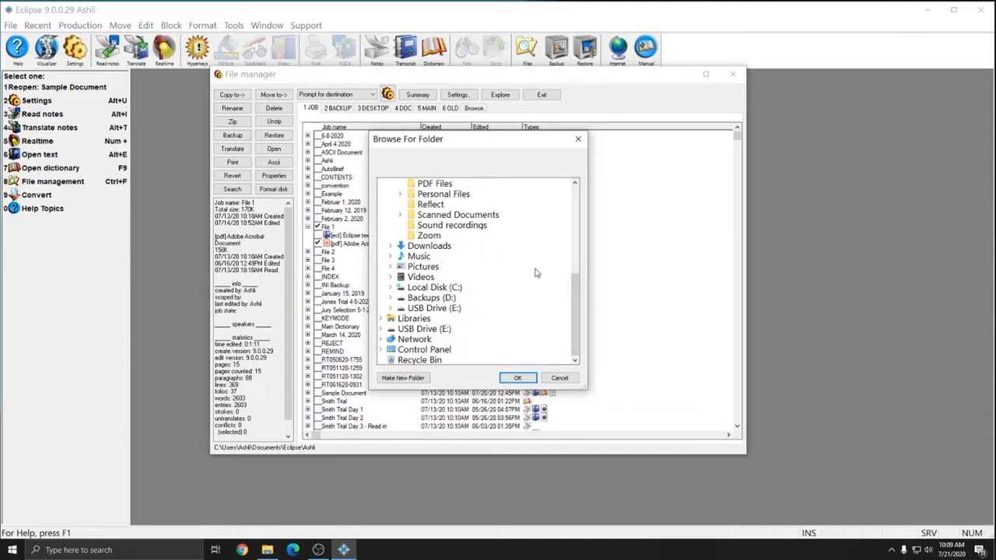
mouse_move(433, 309)
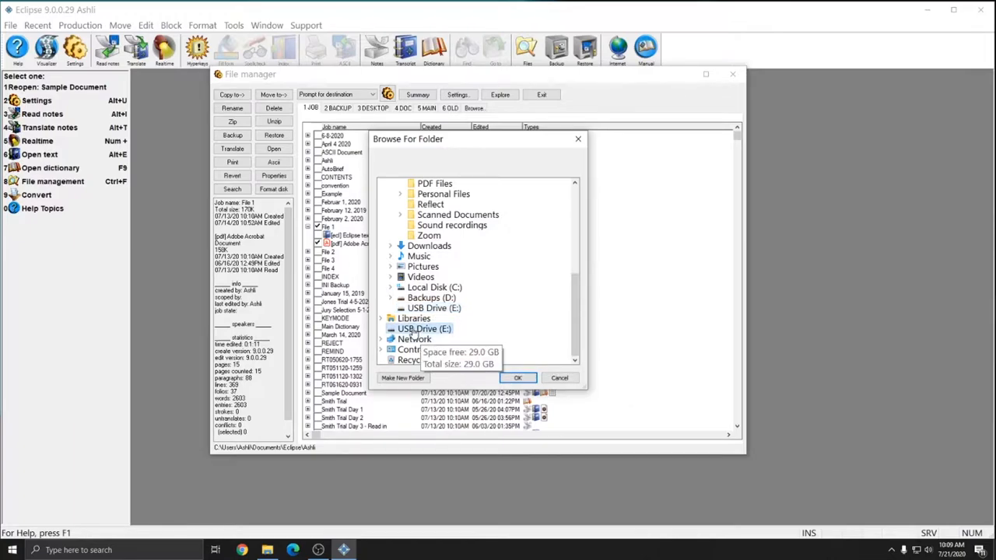
mouse_move(482, 323)
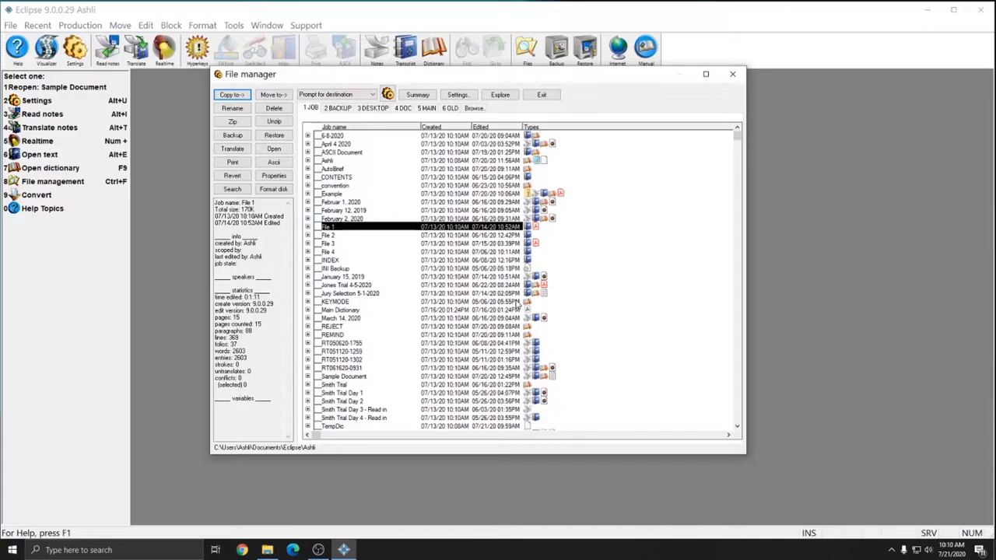
mouse_move(554, 335)
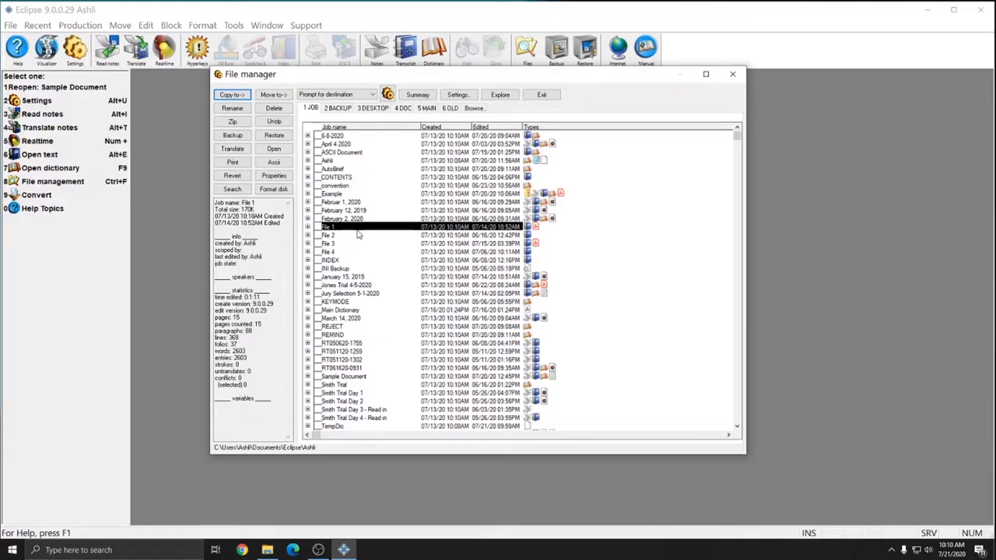
mouse_move(267, 550)
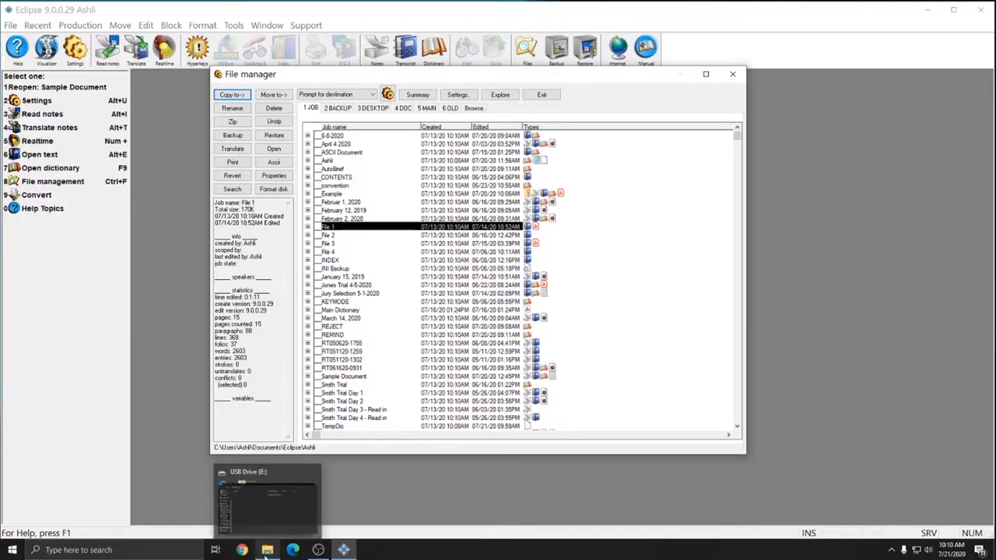
click(267, 498)
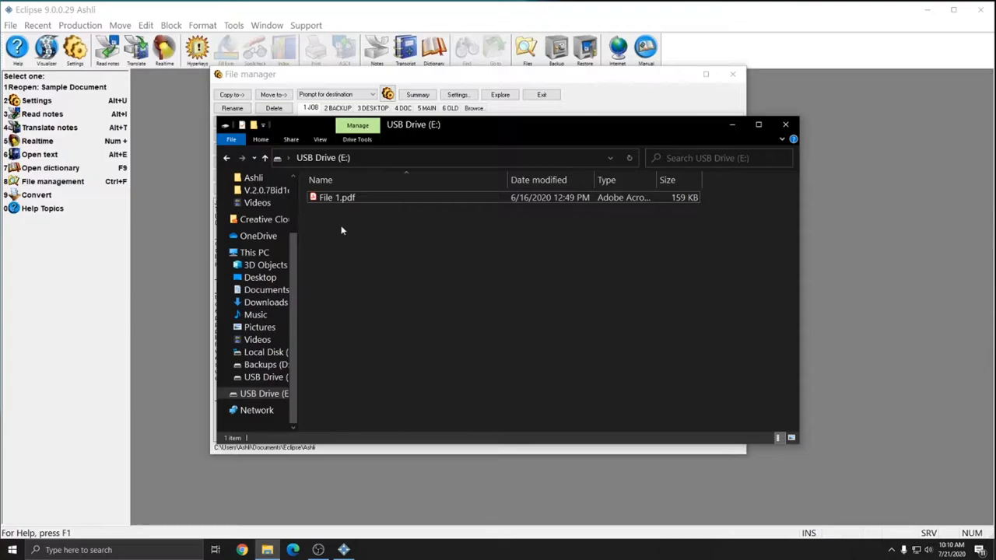
click(336, 196)
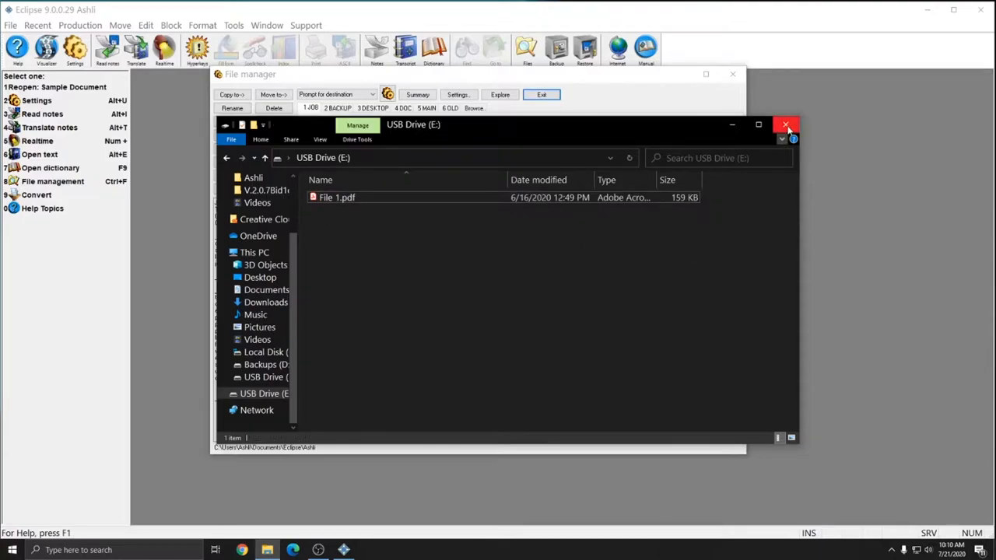
click(788, 125)
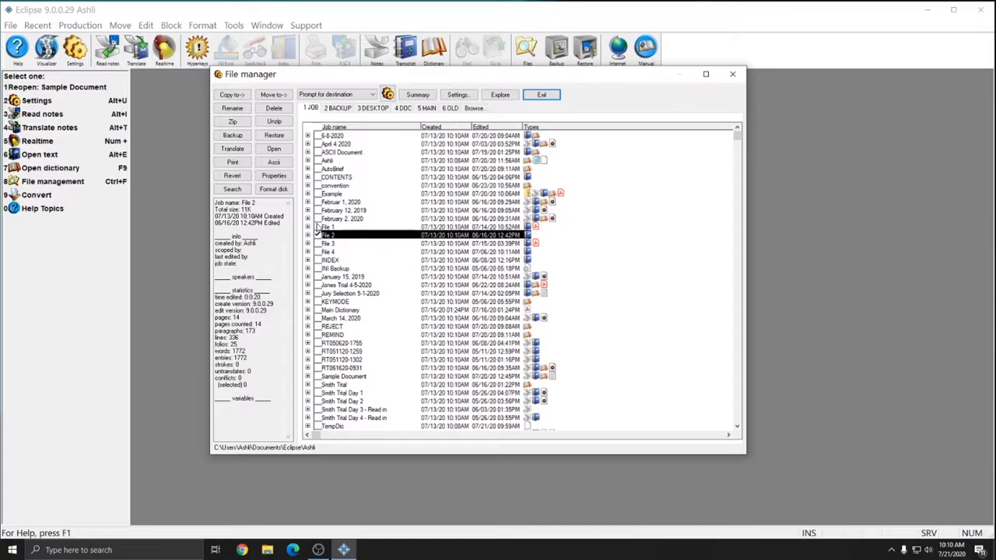
mouse_move(330, 241)
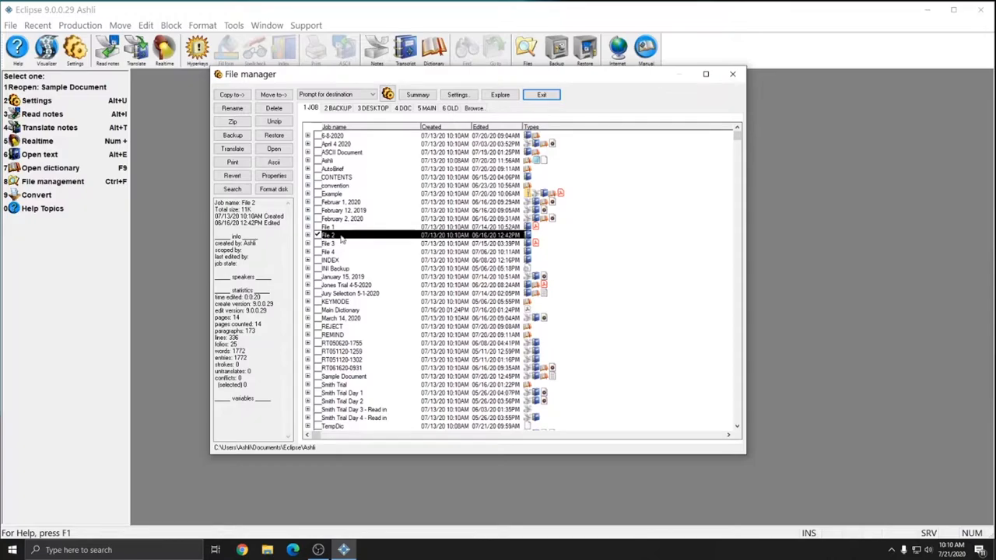
mouse_move(339, 240)
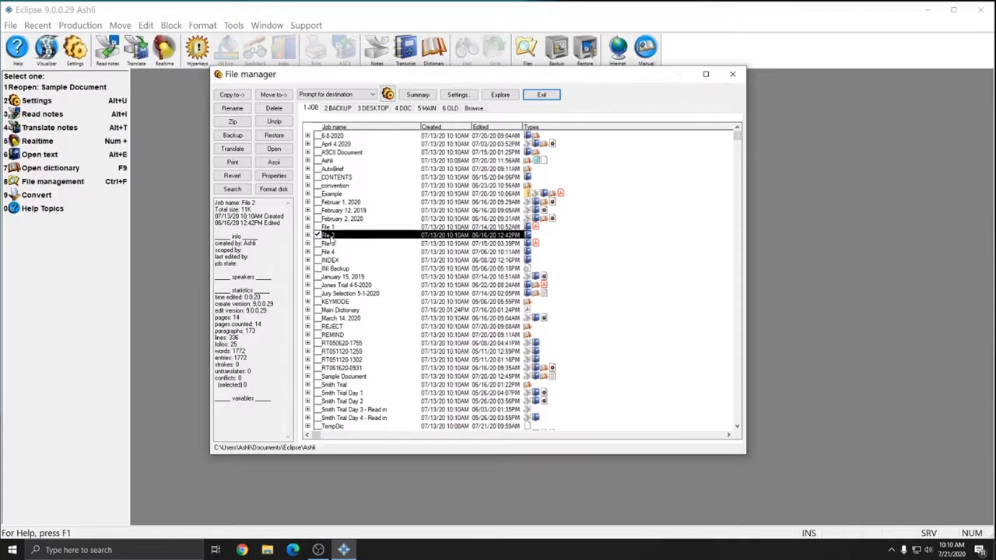
mouse_move(364, 239)
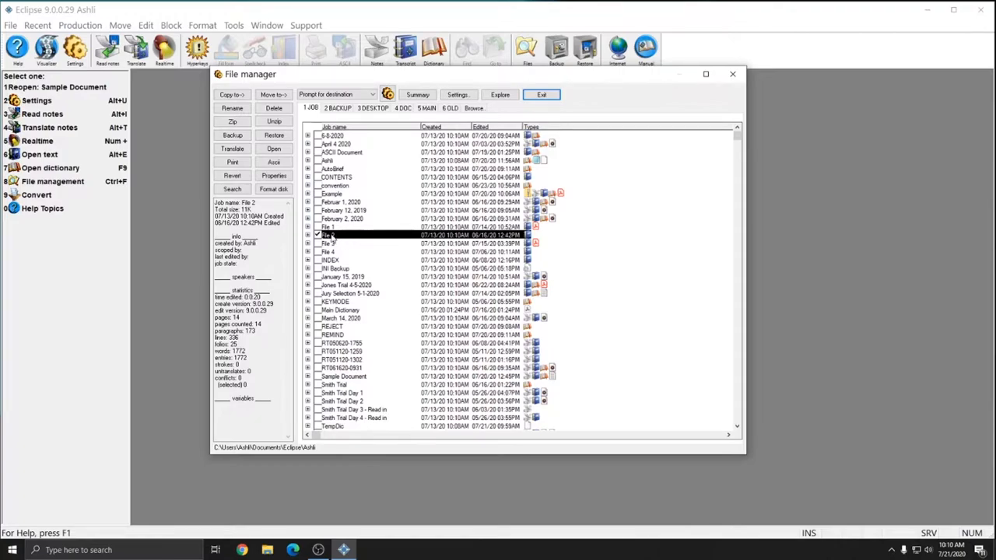
Step: Copy the File 2 text document to the root of USB Drive (E:)
click(232, 134)
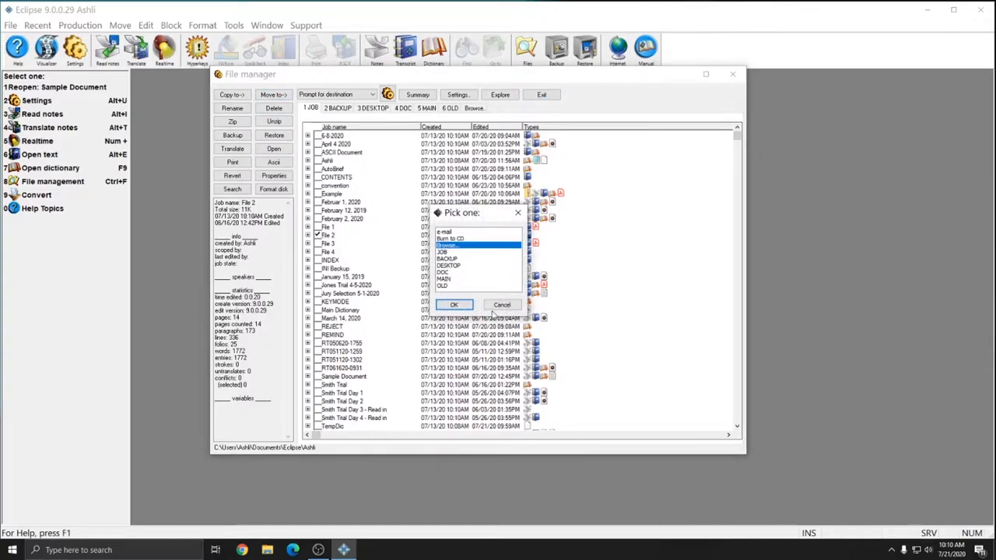
click(454, 304)
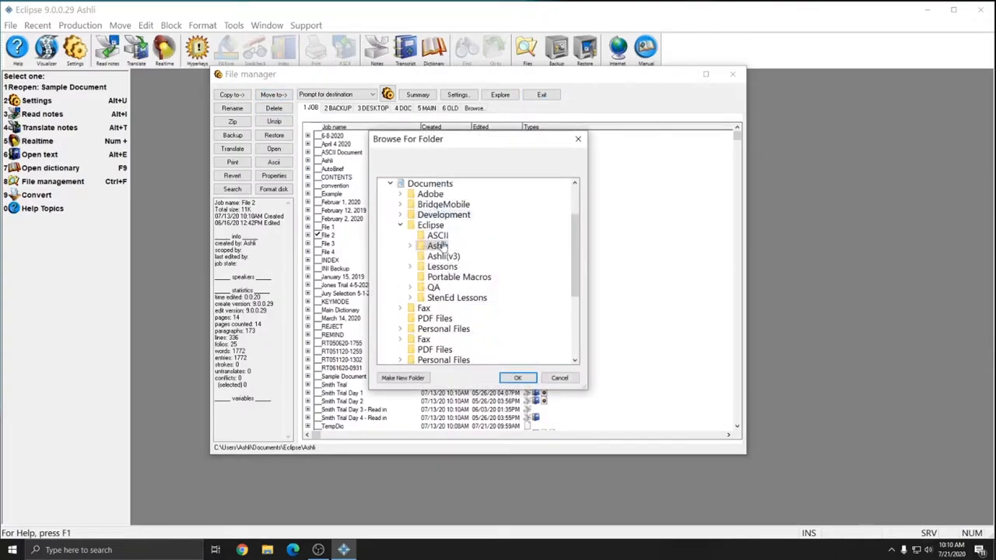
scroll(down, 3)
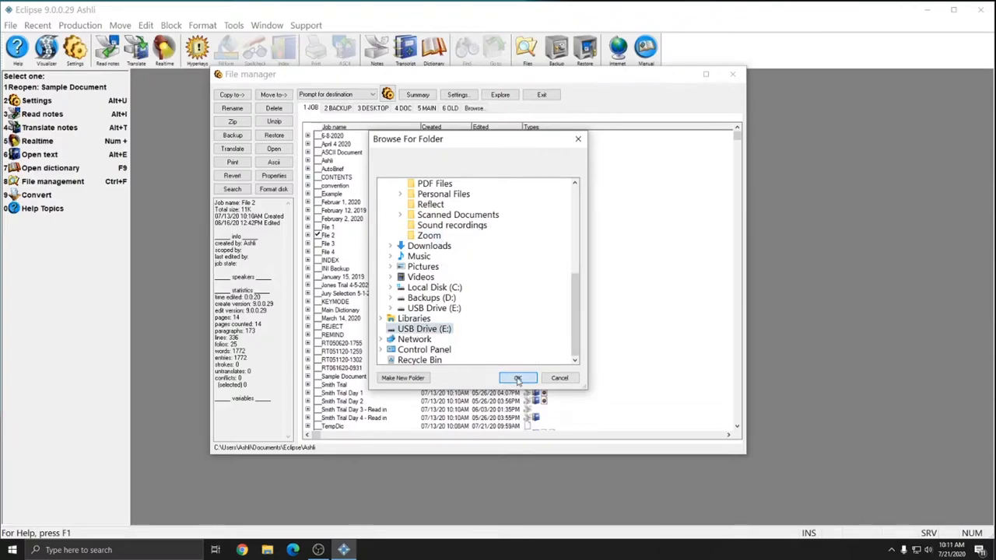
click(517, 378)
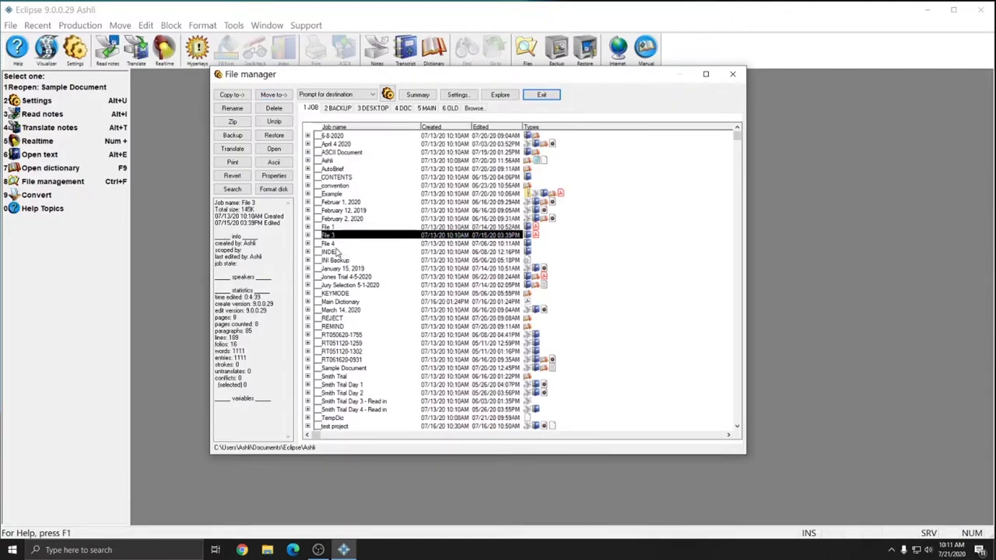
Step: View USB Drive (E:) in File Explorer, confirming File 1.pdf and File 2.ecl are there
click(327, 243)
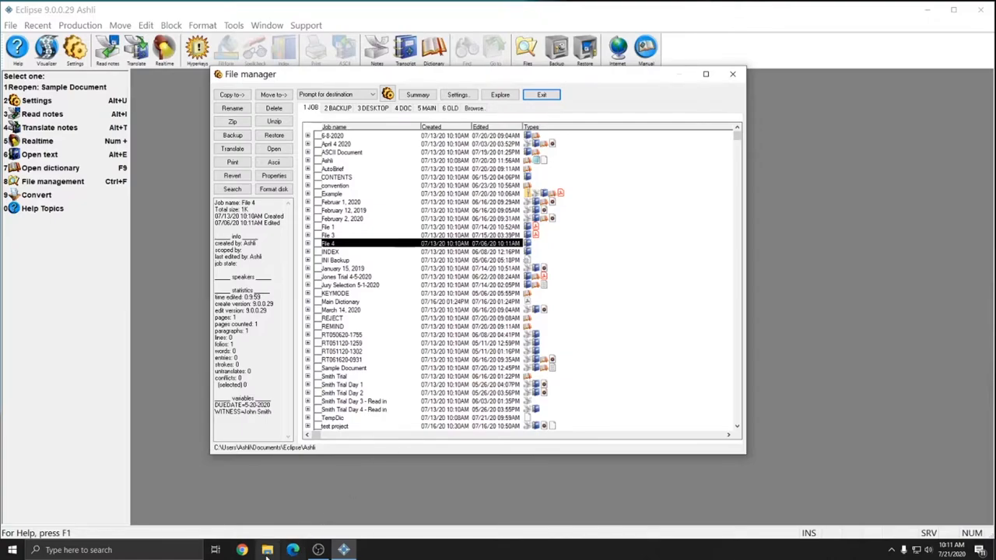
click(268, 551)
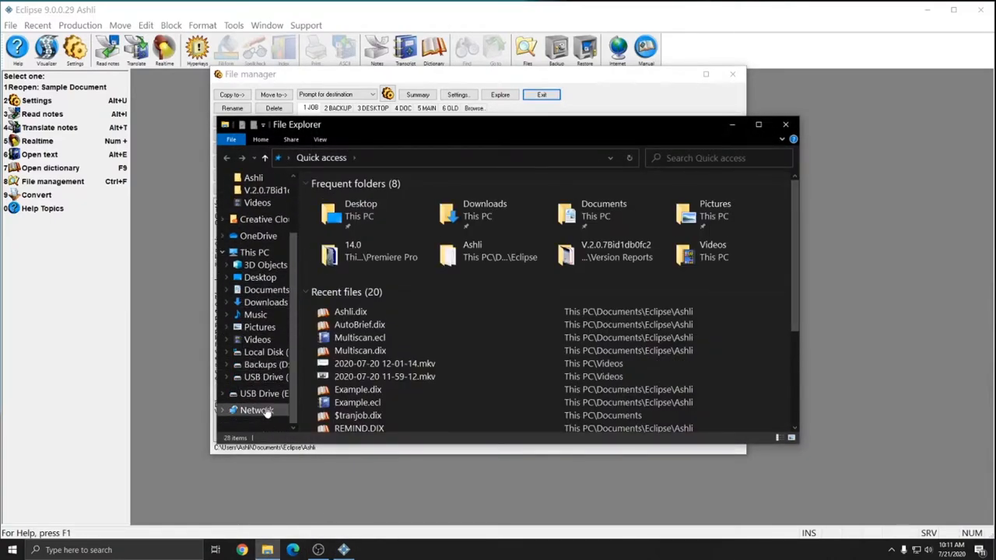
click(264, 392)
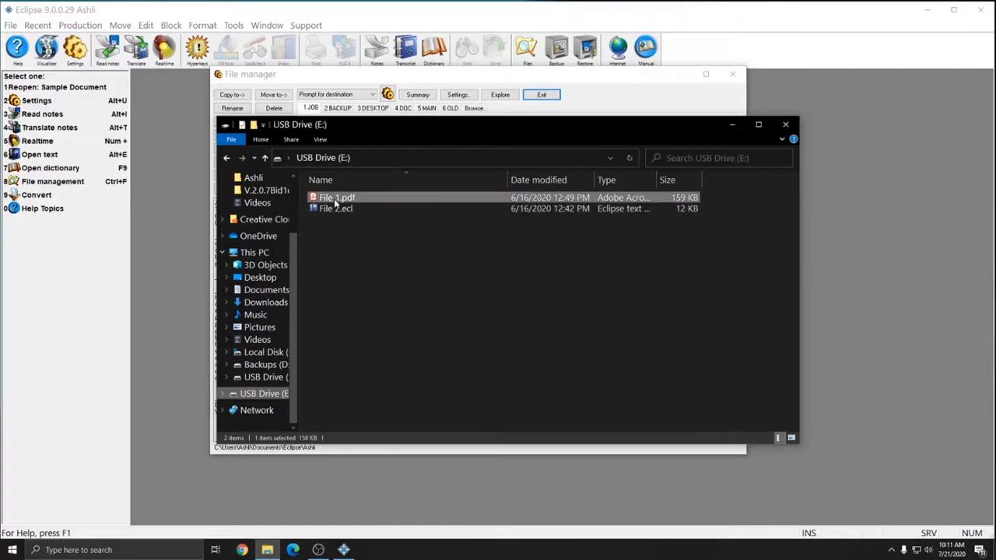
click(336, 209)
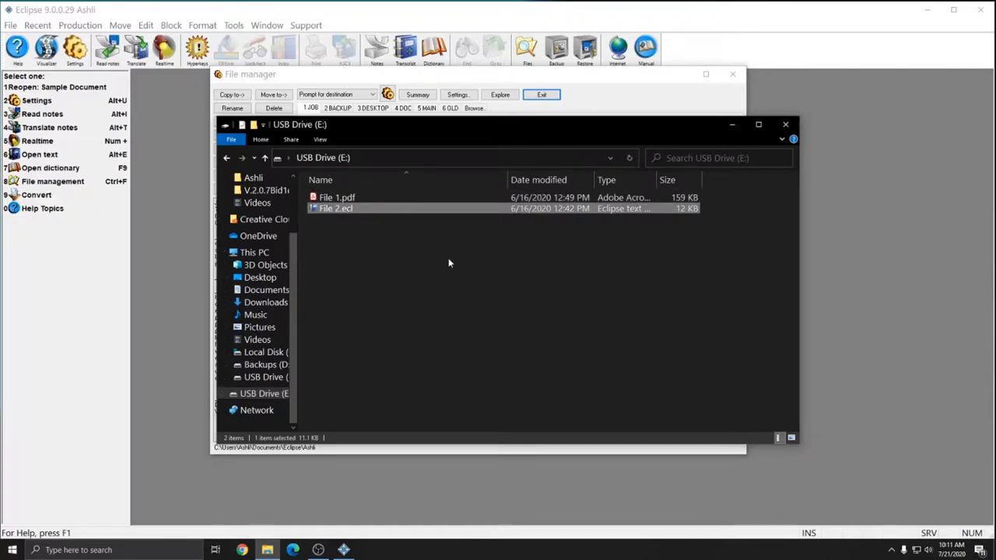
mouse_move(389, 219)
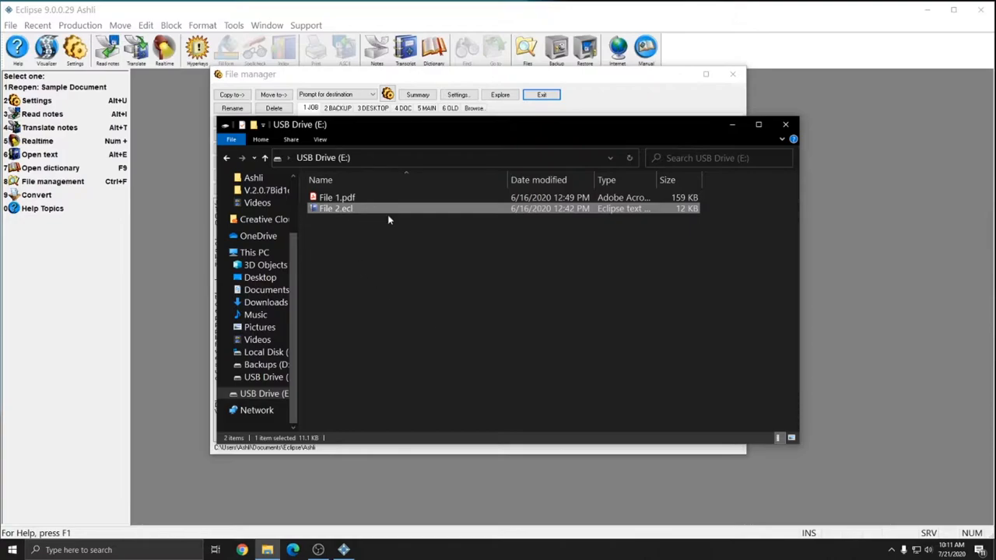
mouse_move(426, 131)
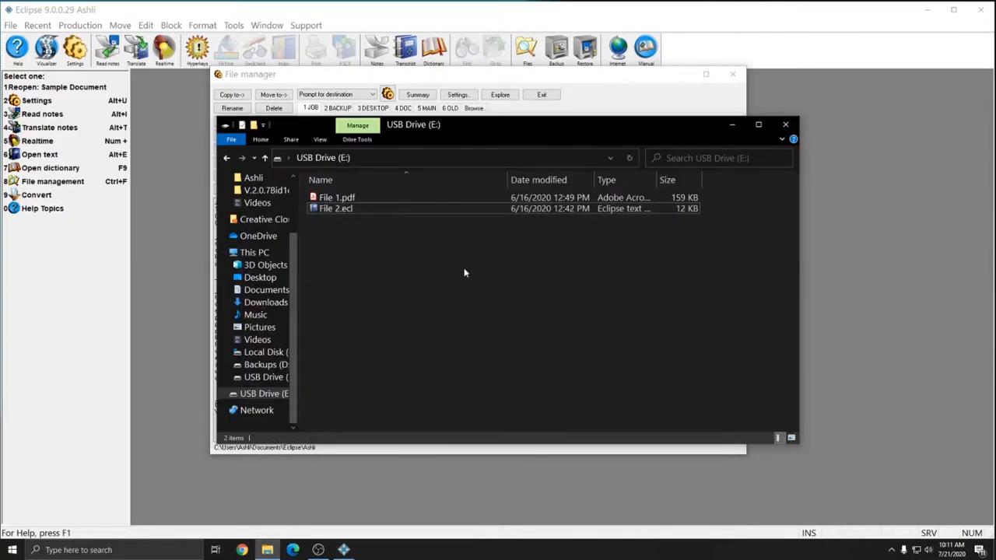
mouse_move(459, 258)
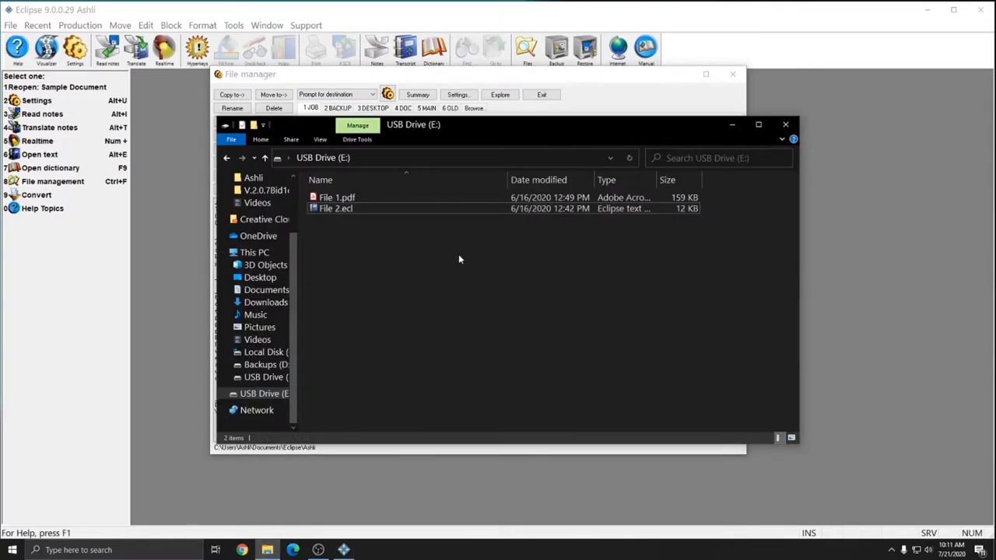
mouse_move(461, 265)
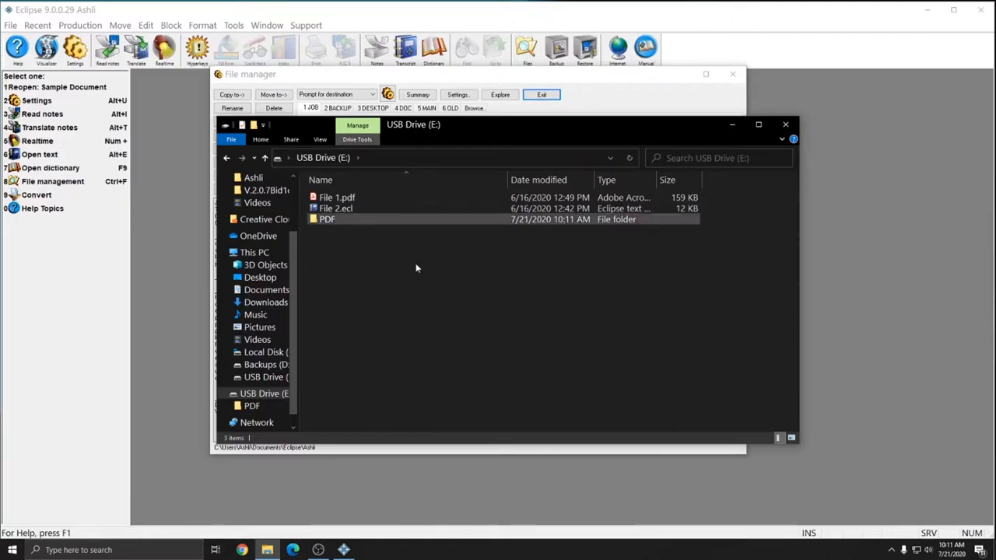
mouse_move(325, 219)
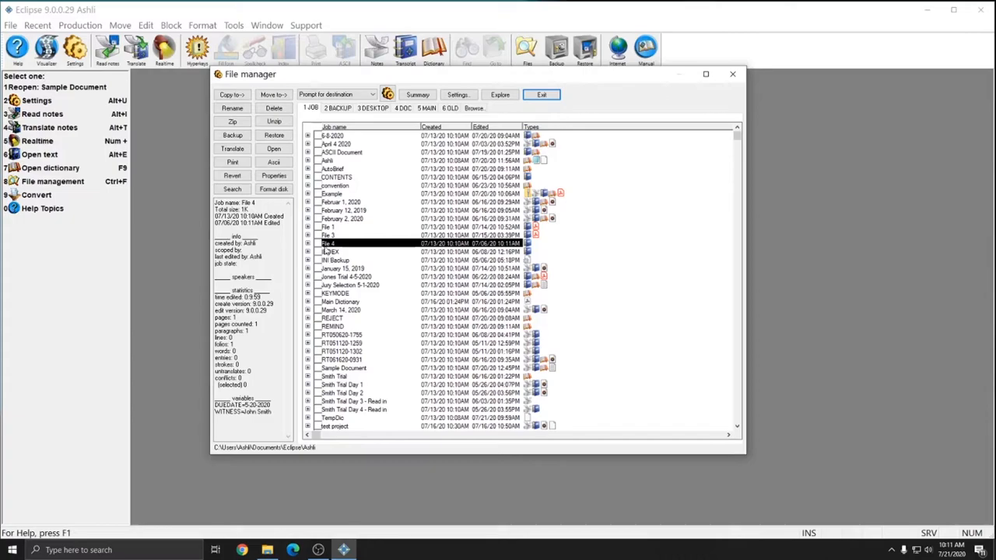
Step: Copy File 3's Adobe Acrobat document into the PDF folder on USB Drive (E:)
click(326, 235)
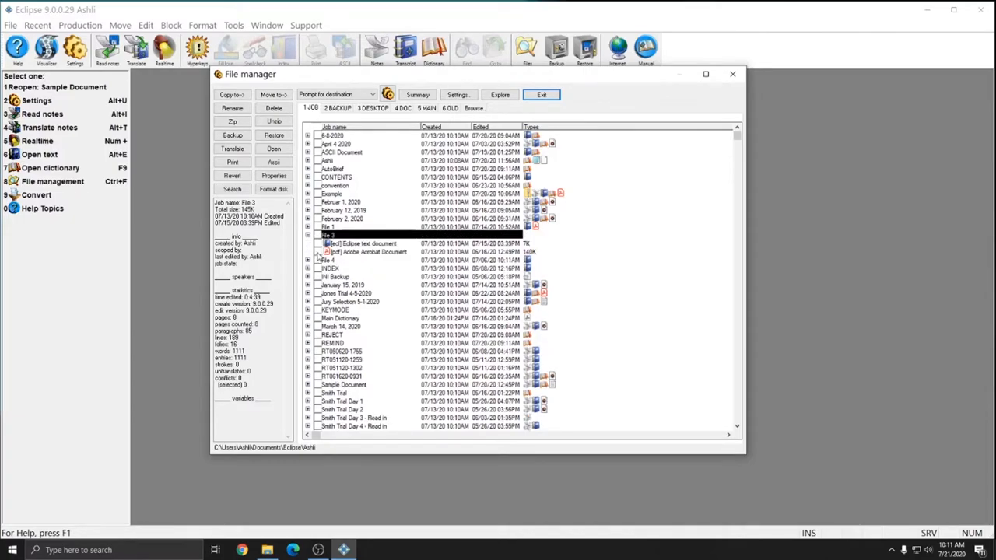
click(371, 252)
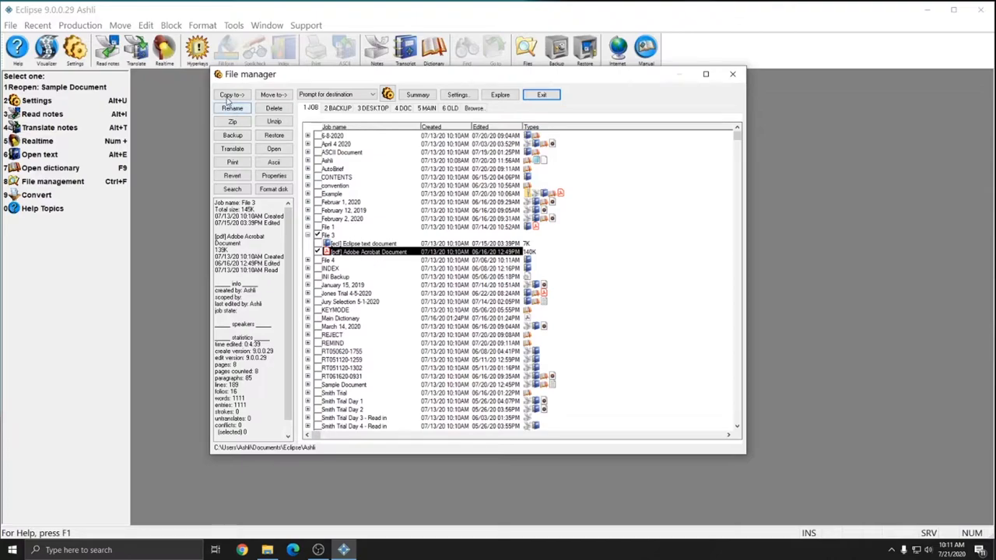
click(230, 95)
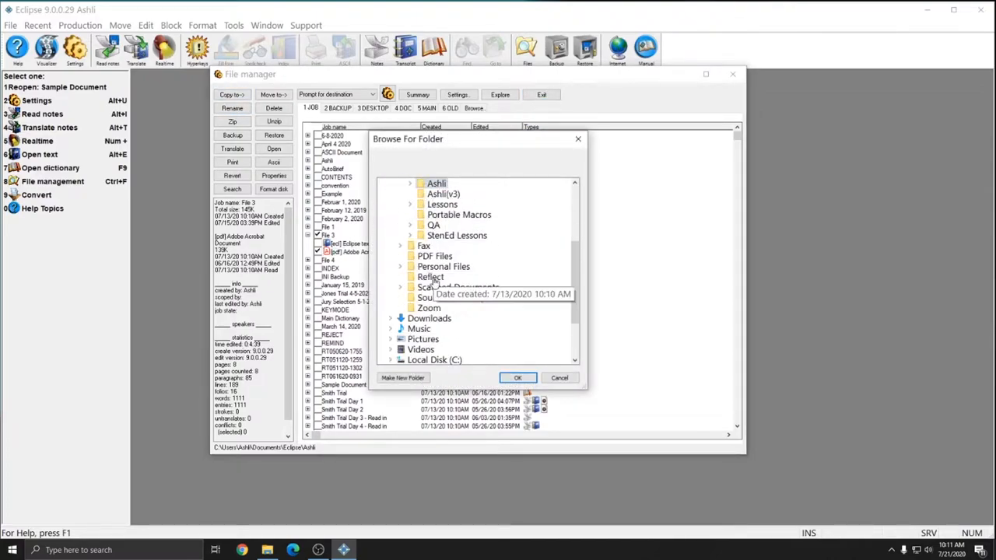
scroll(down, 3)
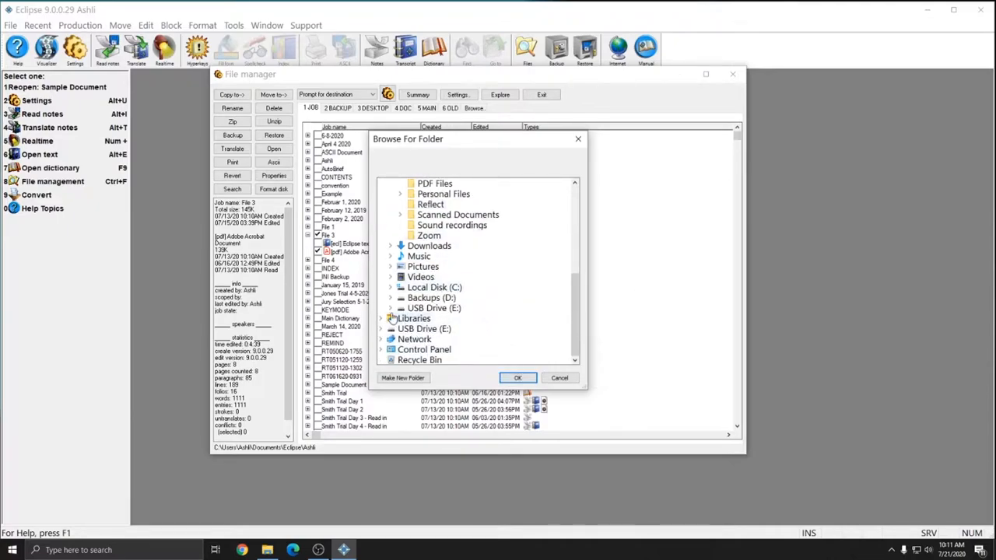
click(389, 308)
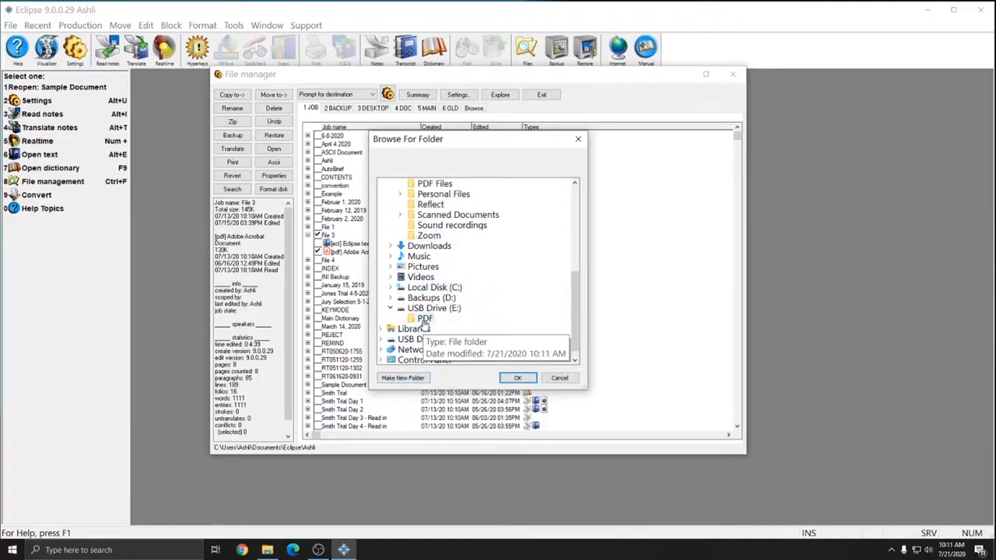
click(425, 318)
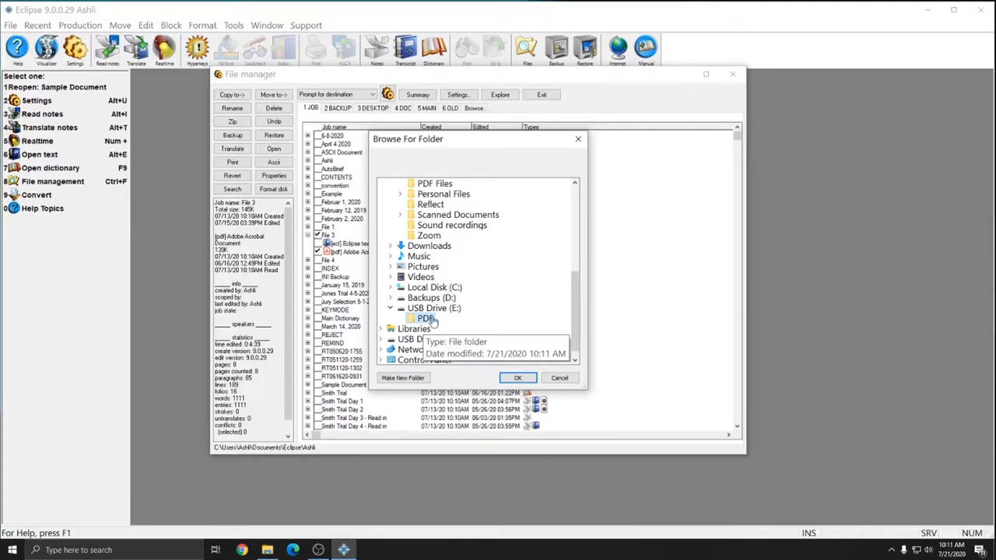
click(560, 379)
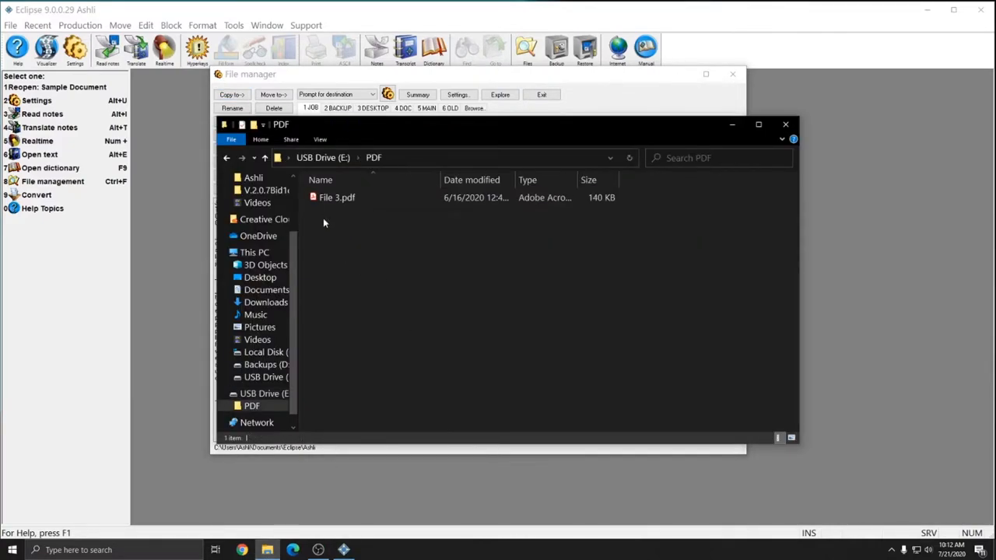
Step: Bring the Eclipse File manager's Job tab back in front of File Explorer
click(336, 196)
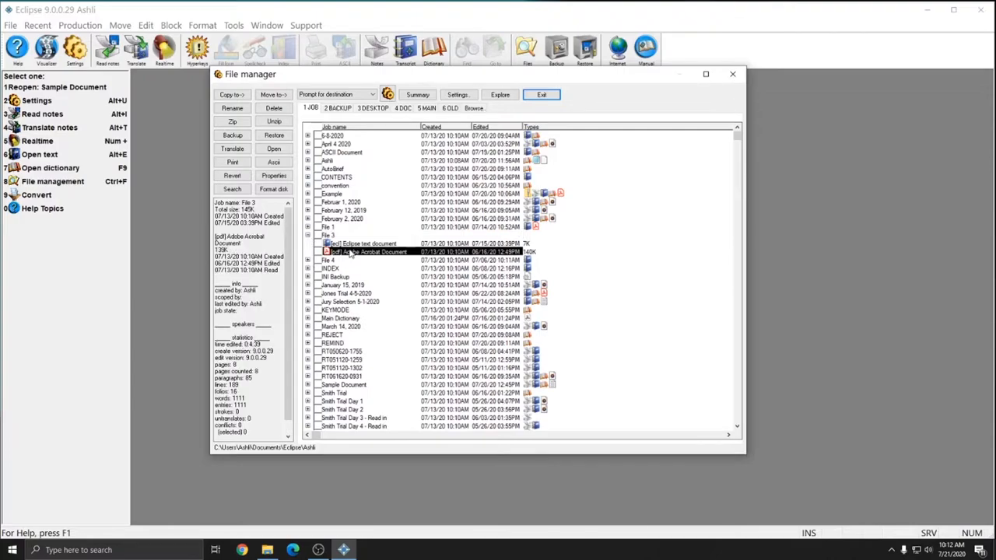
mouse_move(412, 274)
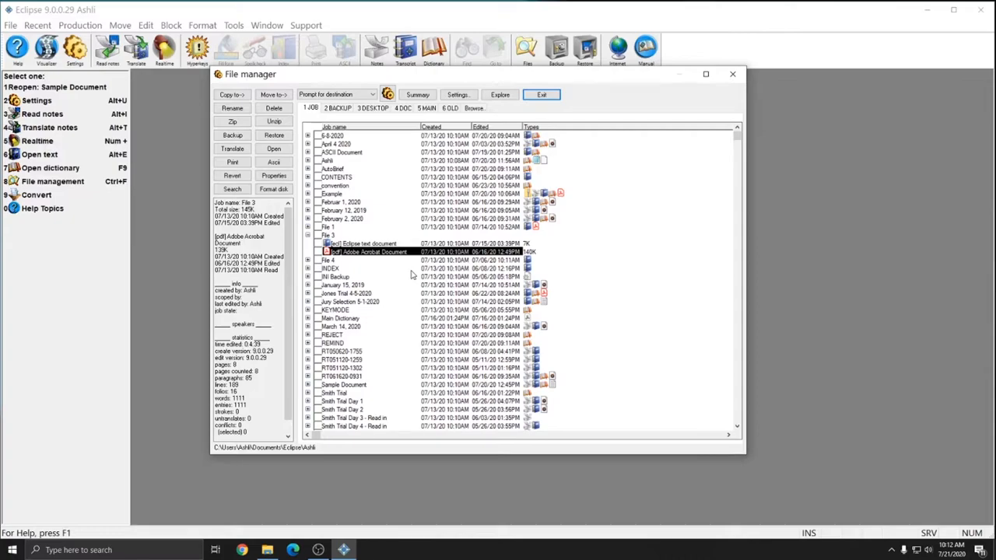
mouse_move(274, 95)
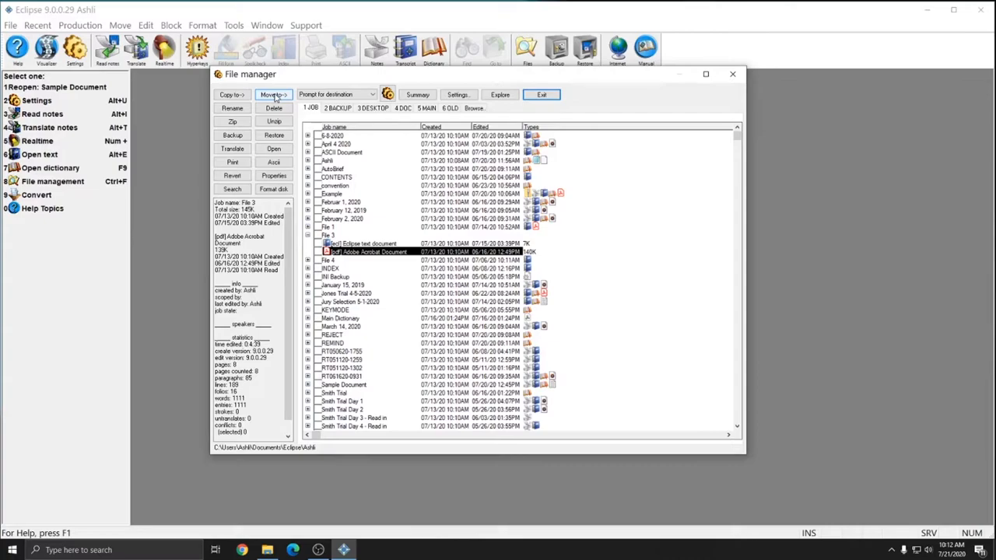
mouse_move(668, 273)
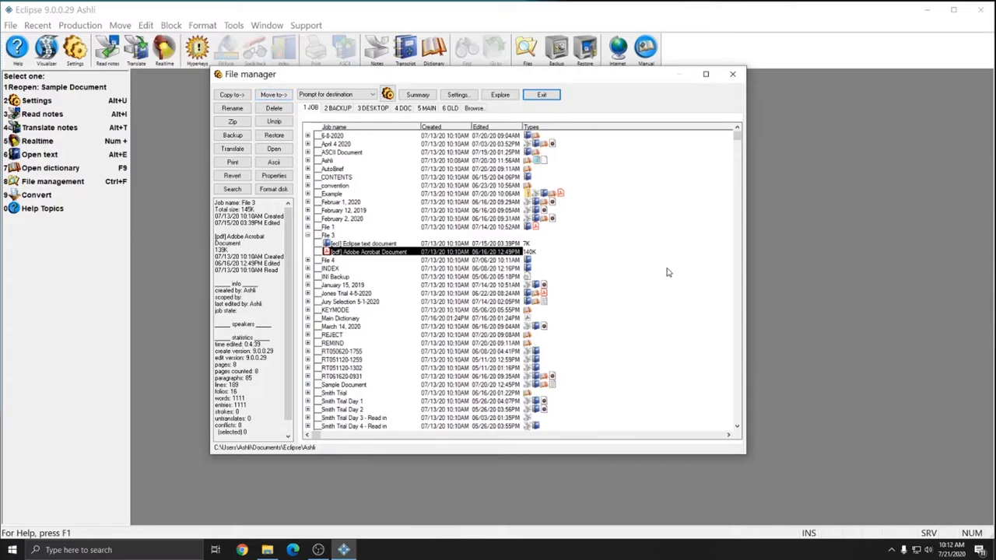
mouse_move(311, 262)
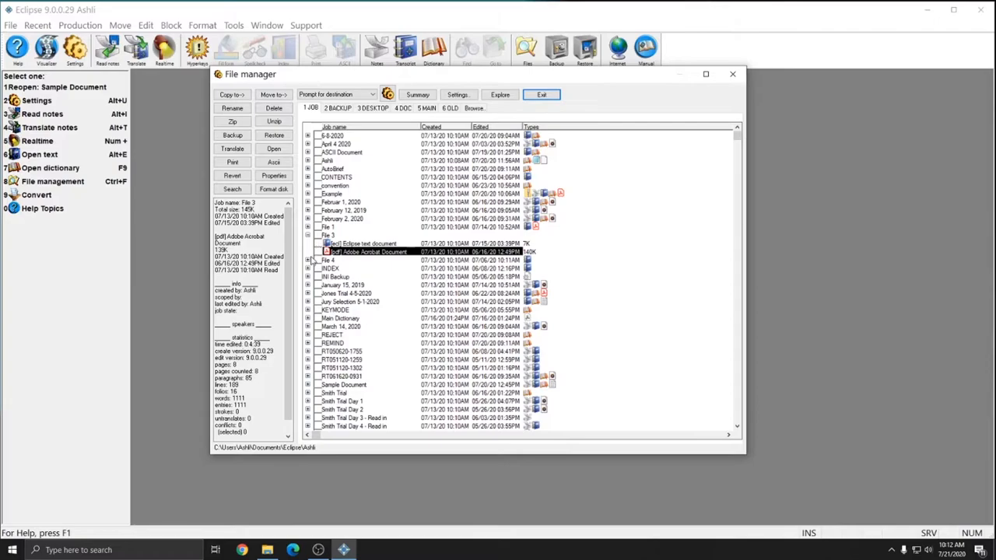
Step: Duplicate File 4 into the current job folder under the name 'File 4 COPY'
click(308, 235)
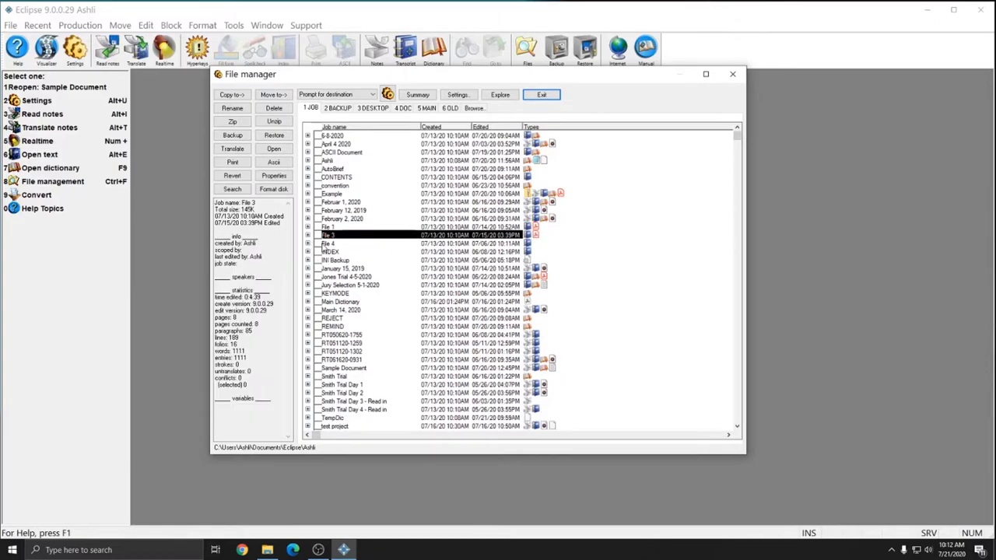
click(327, 243)
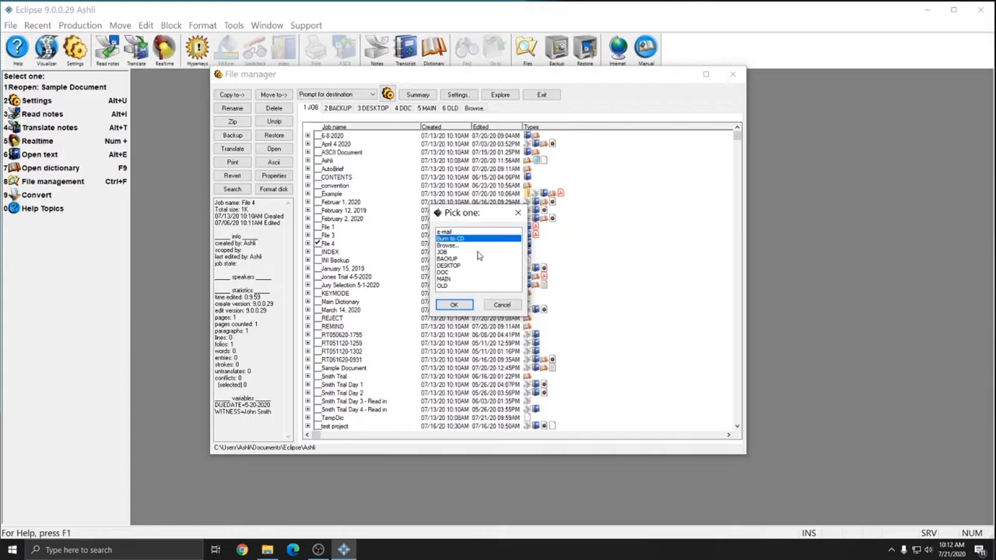
click(476, 253)
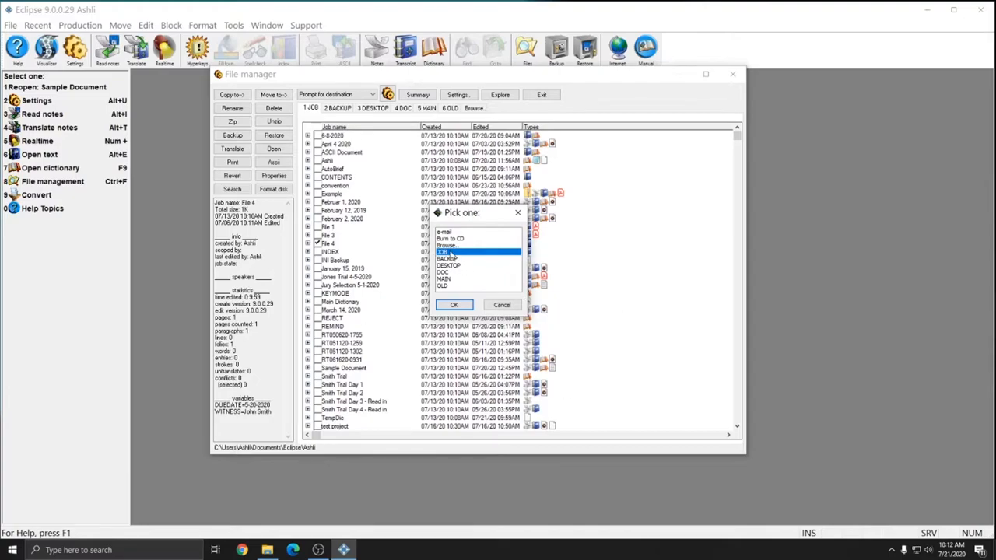
mouse_move(434, 230)
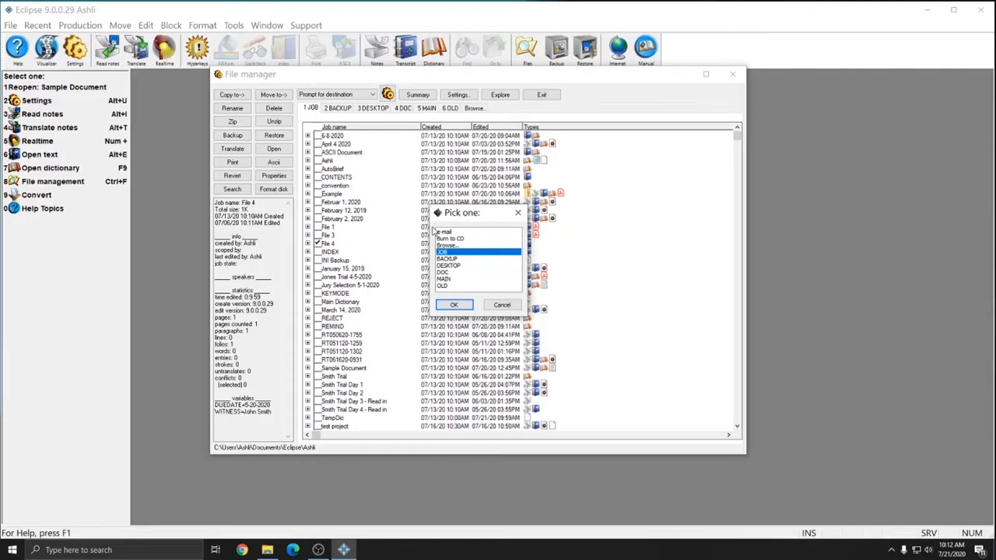
mouse_move(410, 236)
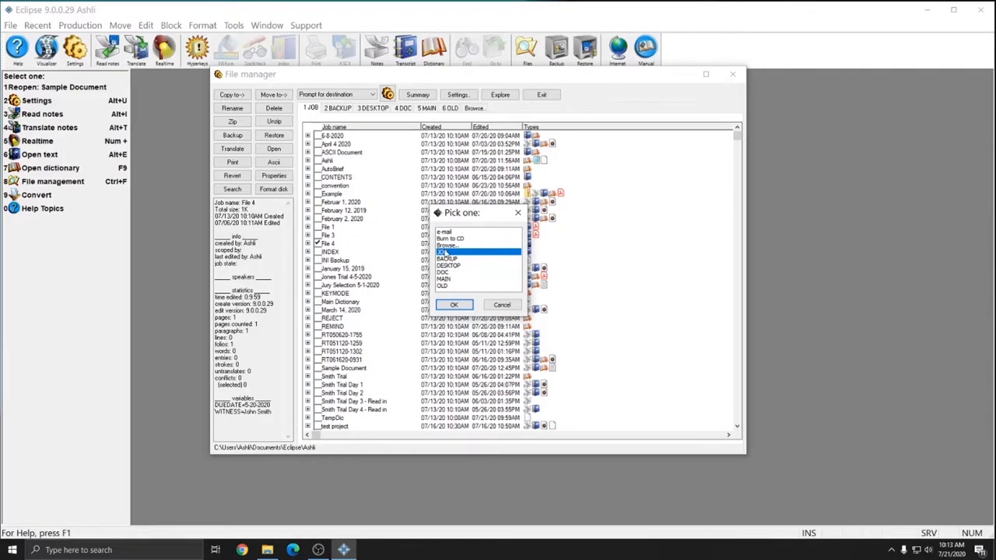
click(454, 303)
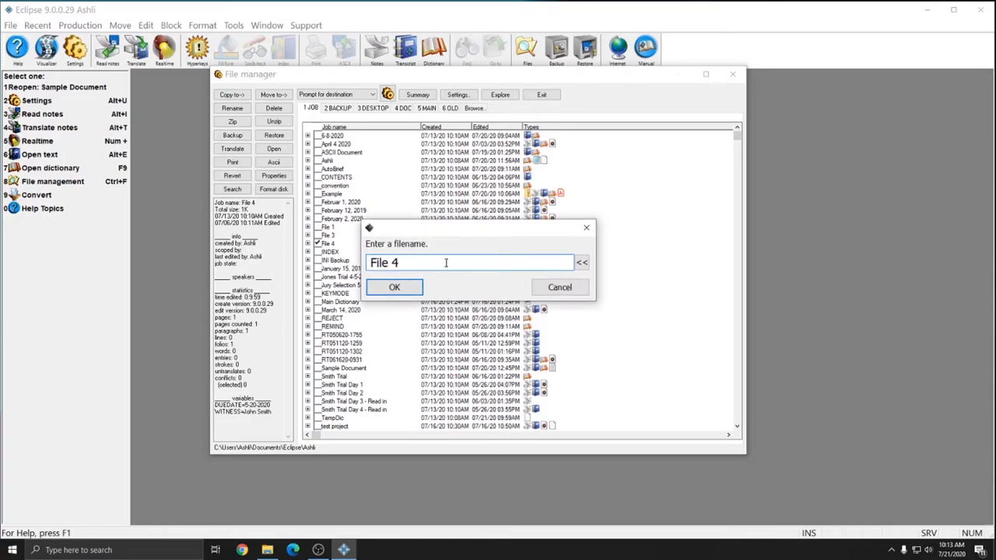
text(COPY)
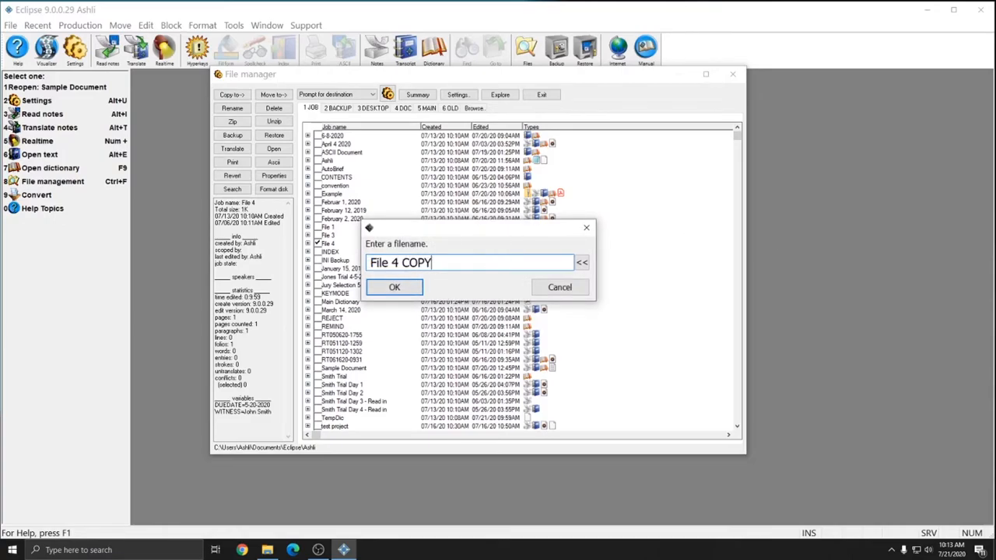
mouse_move(796, 215)
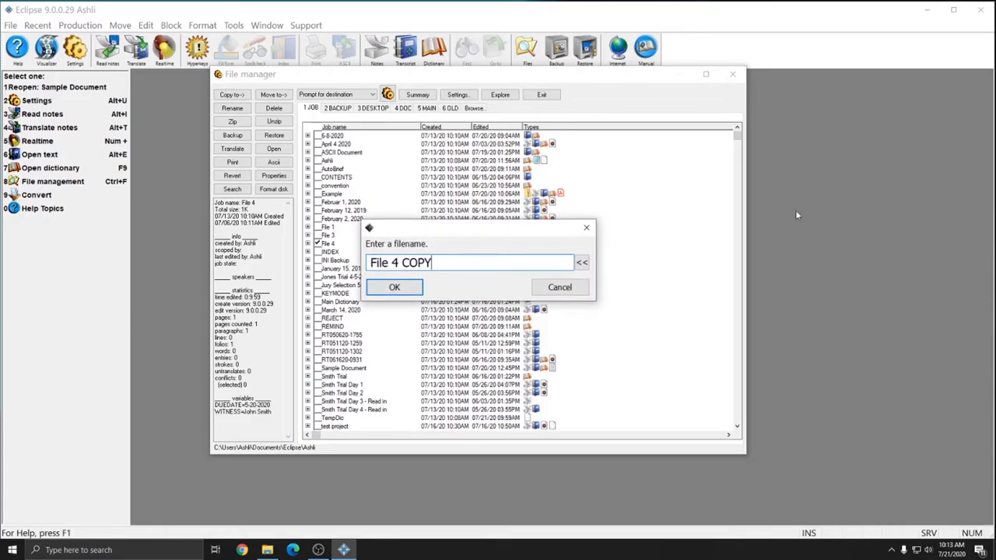
click(394, 287)
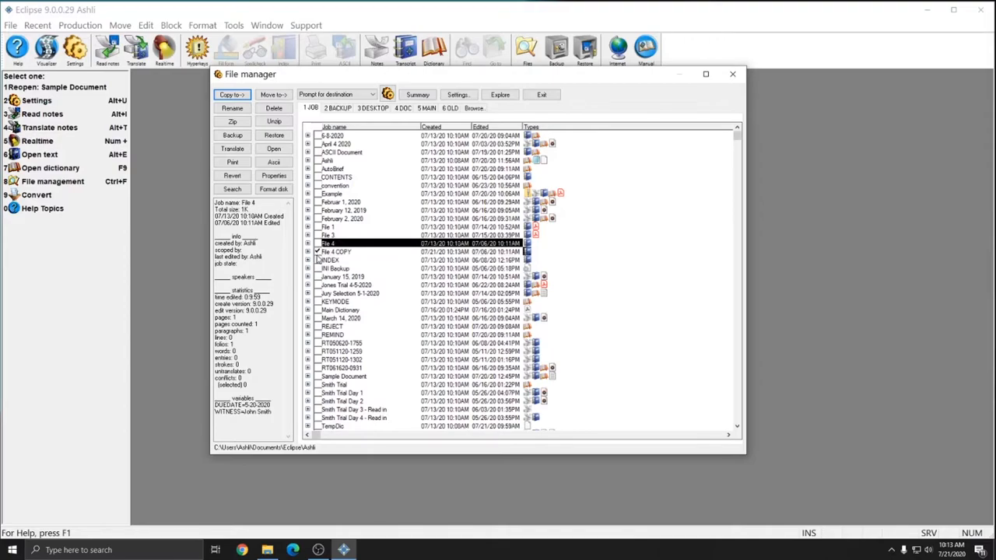
Step: Reopen the Copy to destination list and cancel it without copying
click(335, 252)
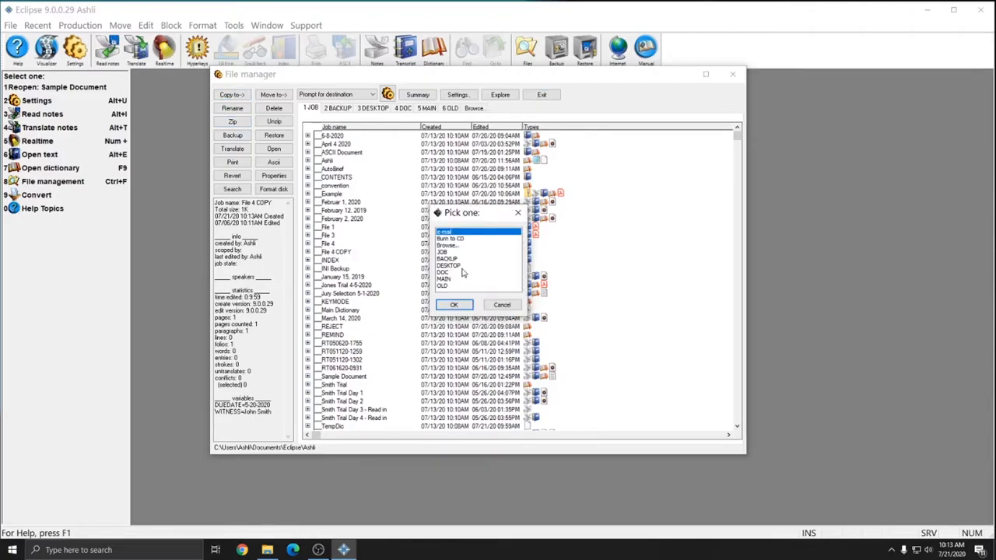
mouse_move(480, 264)
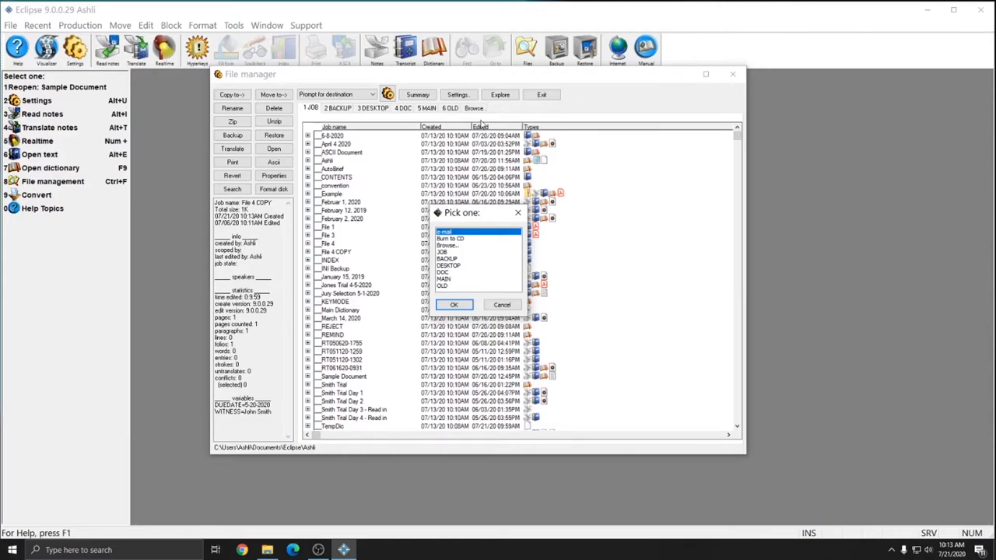
click(448, 258)
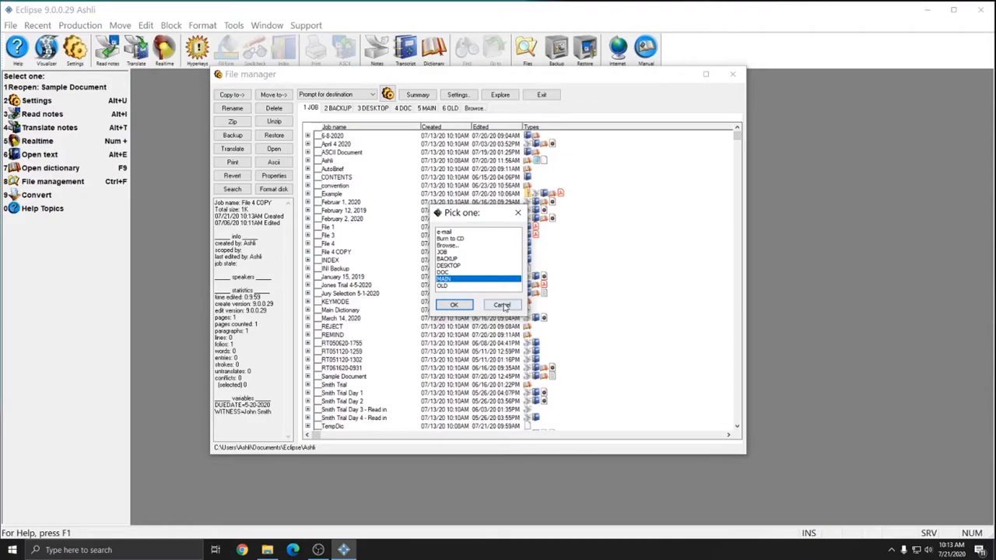
click(501, 303)
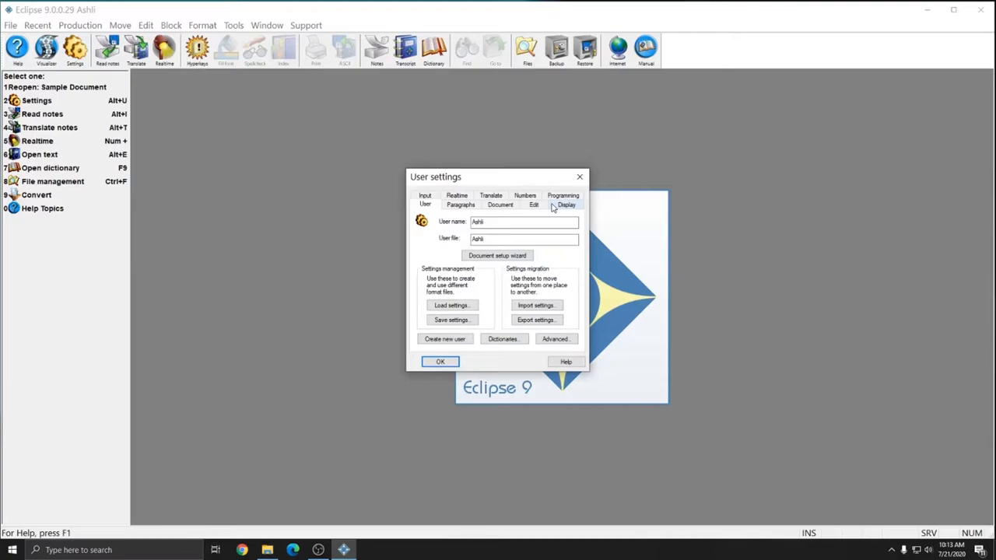
Step: Start a new file location in User settings > Advanced > File locations
click(563, 196)
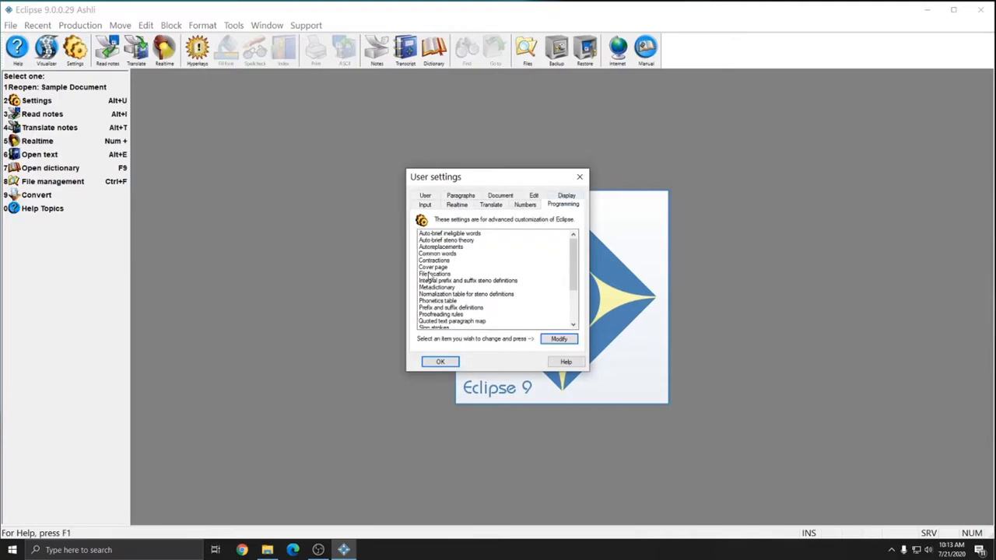
click(558, 339)
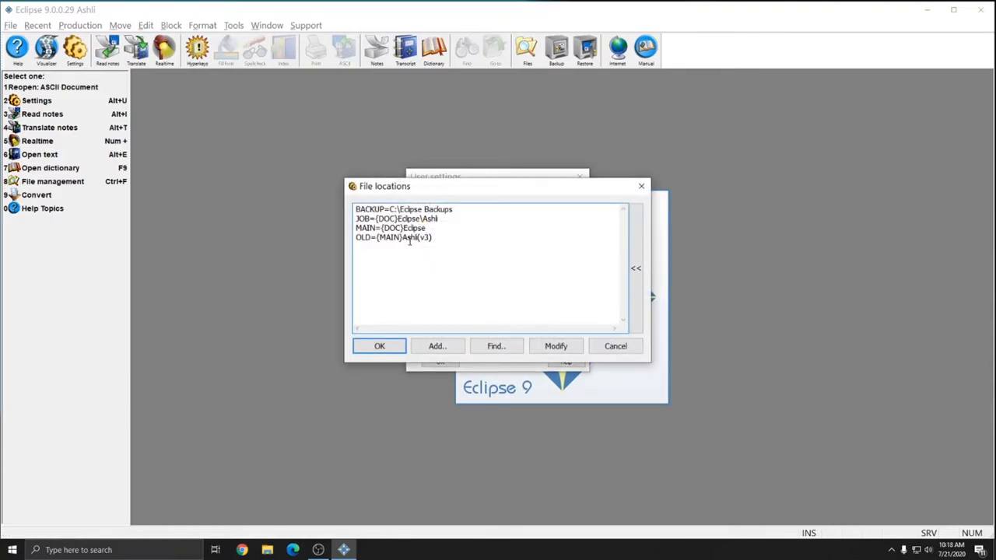
click(435, 346)
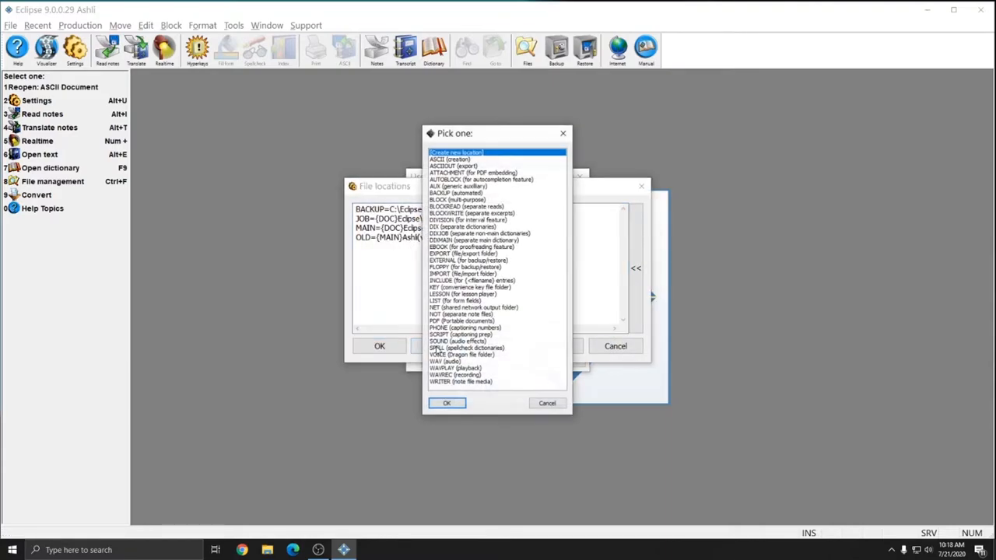
mouse_move(514, 249)
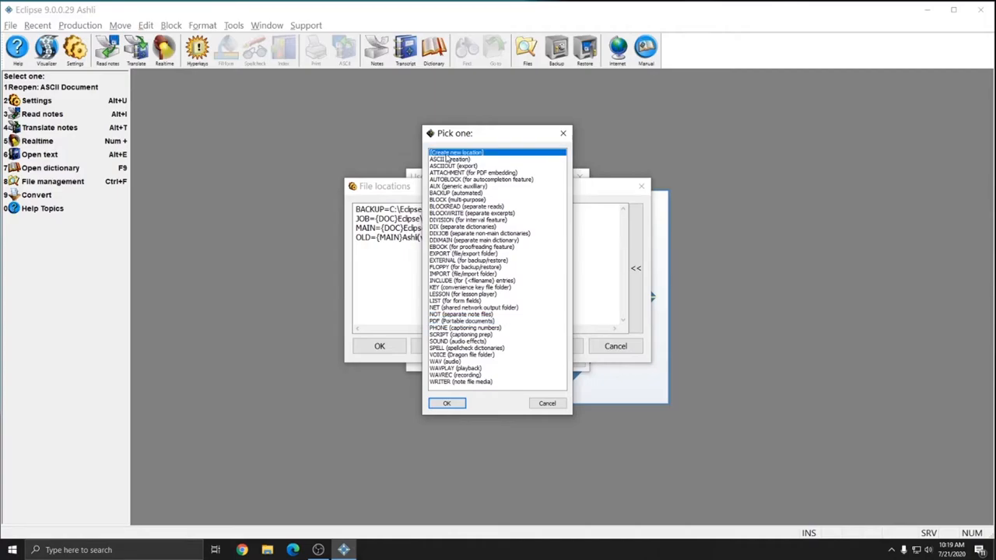
click(446, 403)
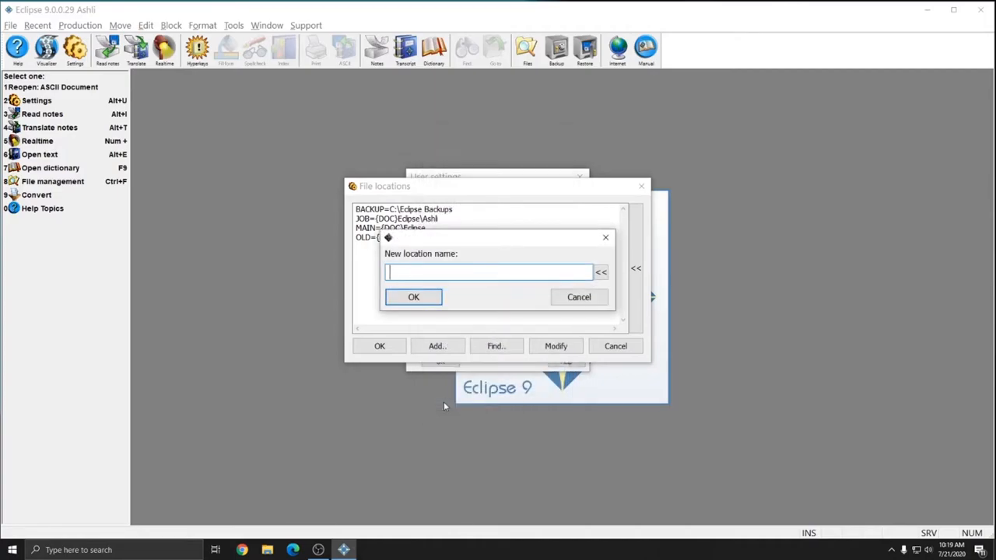
Step: Name the location 'USB PDF' and point it at the PDF folder on USB Drive (E:)
text(USB PD)
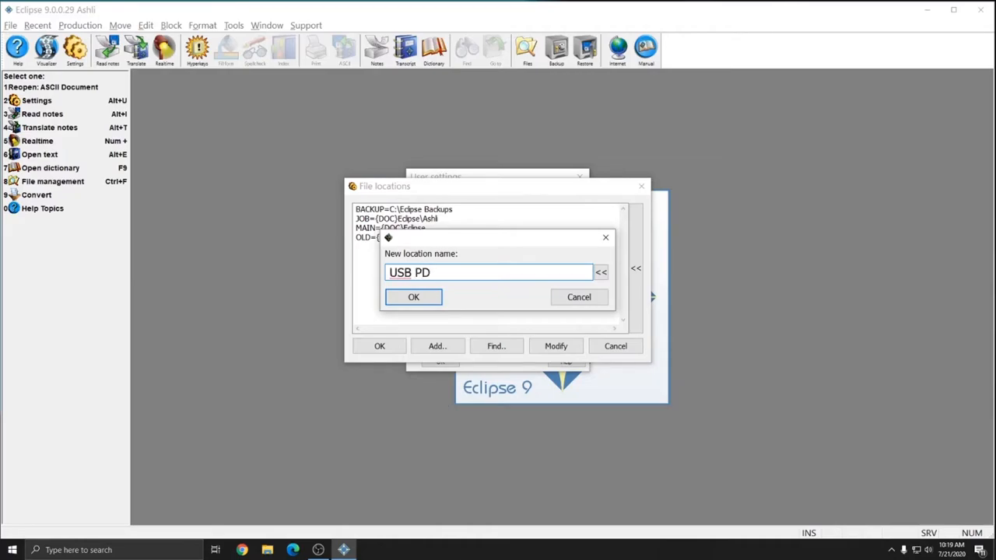
text(F)
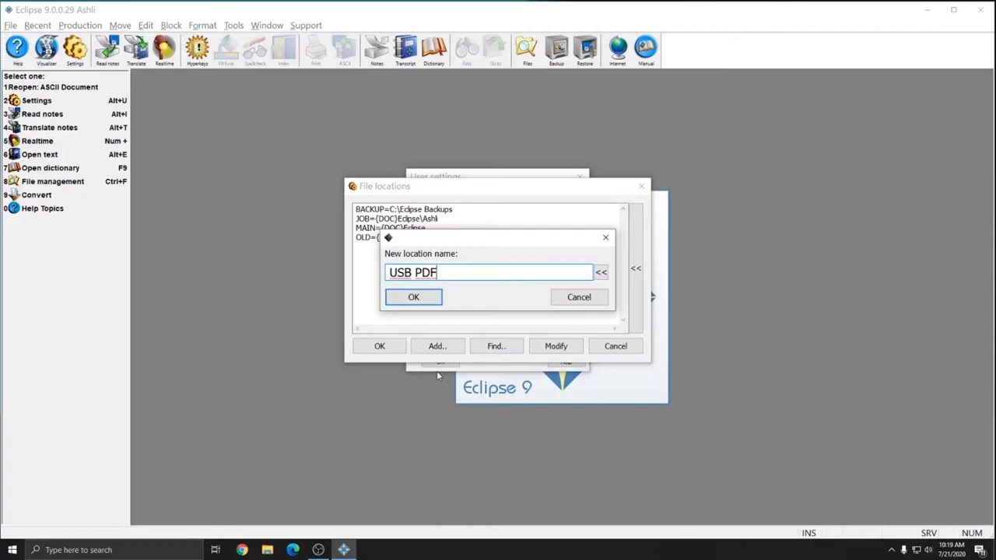
mouse_move(426, 309)
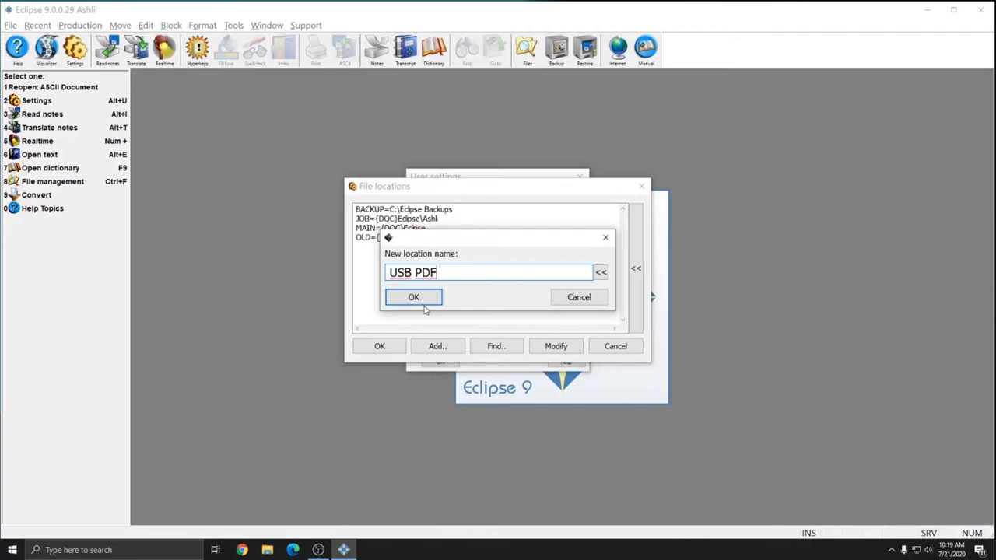
click(413, 297)
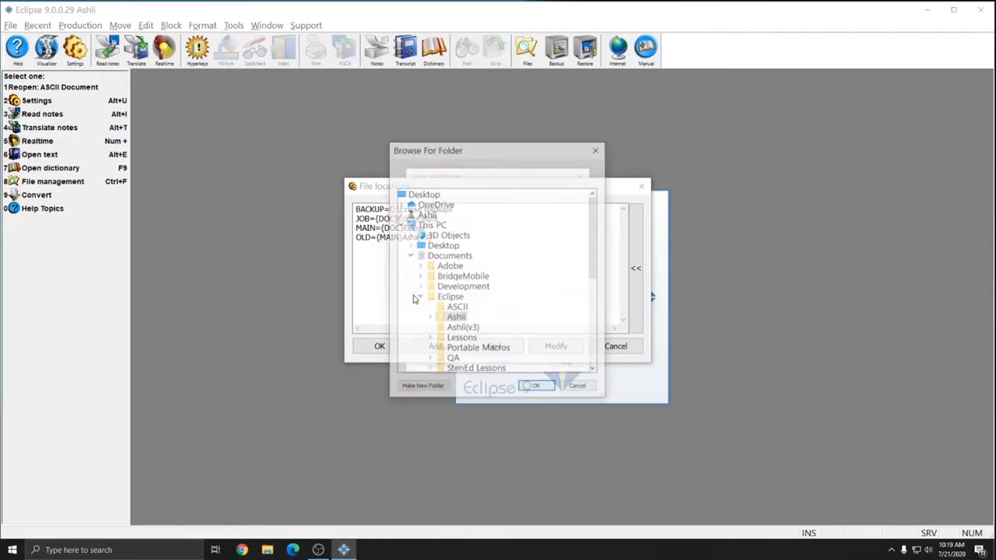
scroll(down, 3)
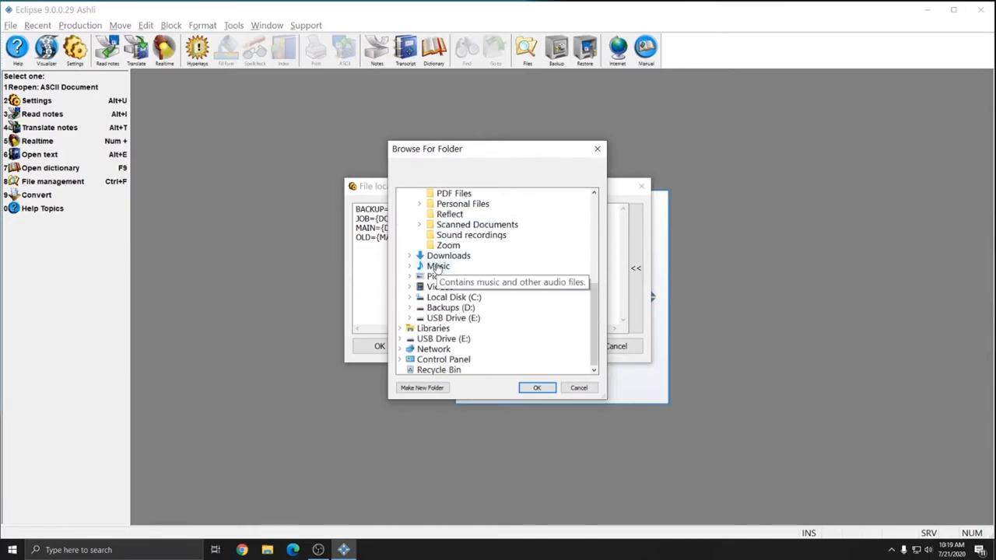
mouse_move(401, 343)
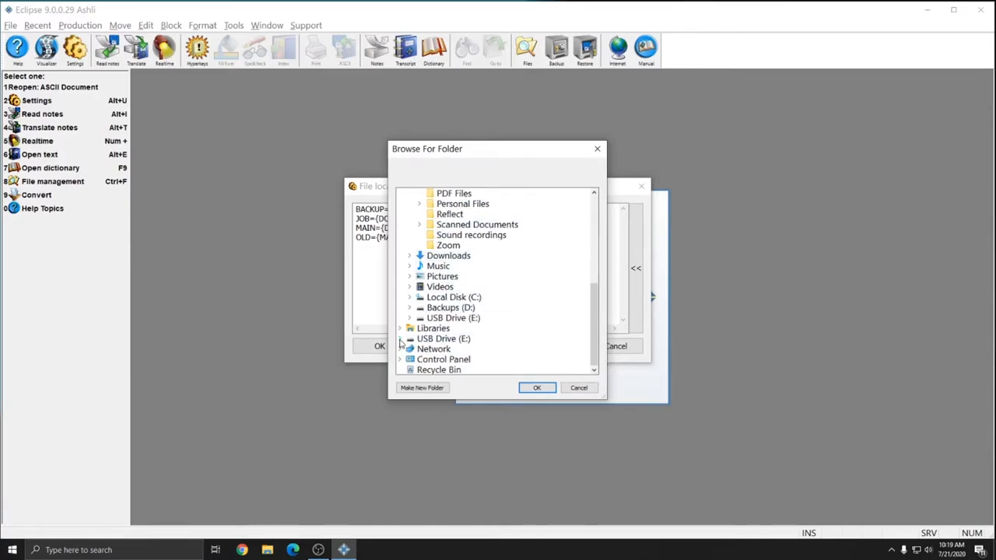
click(400, 339)
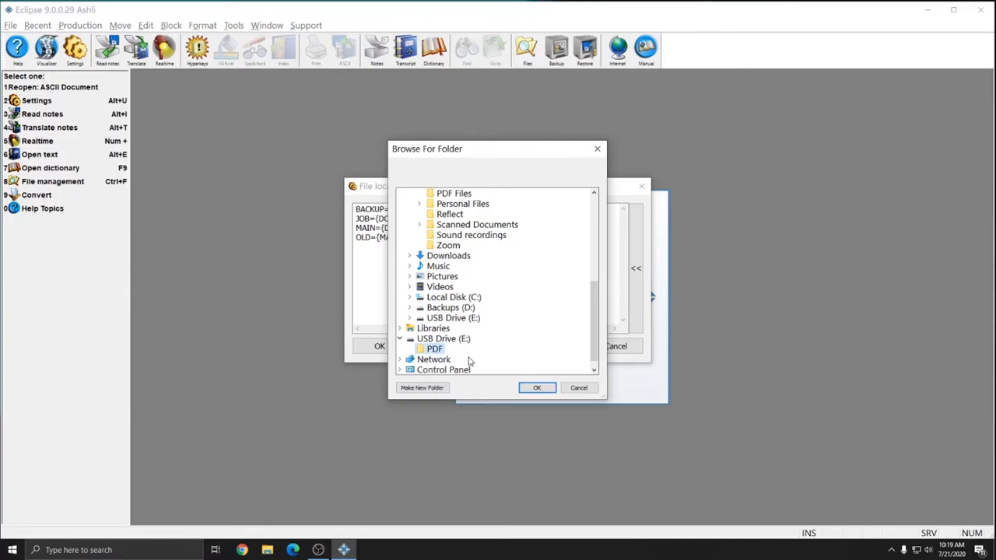
click(537, 388)
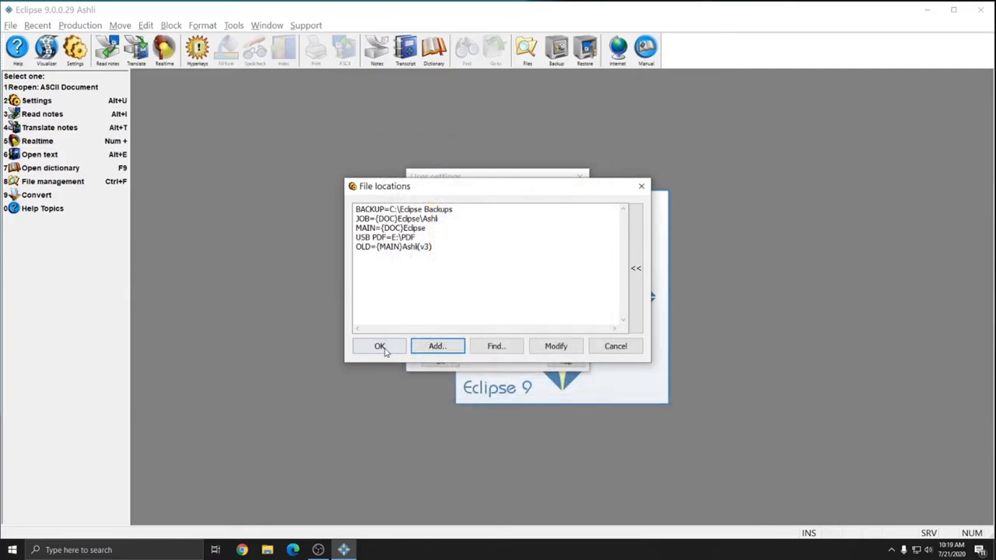
click(379, 346)
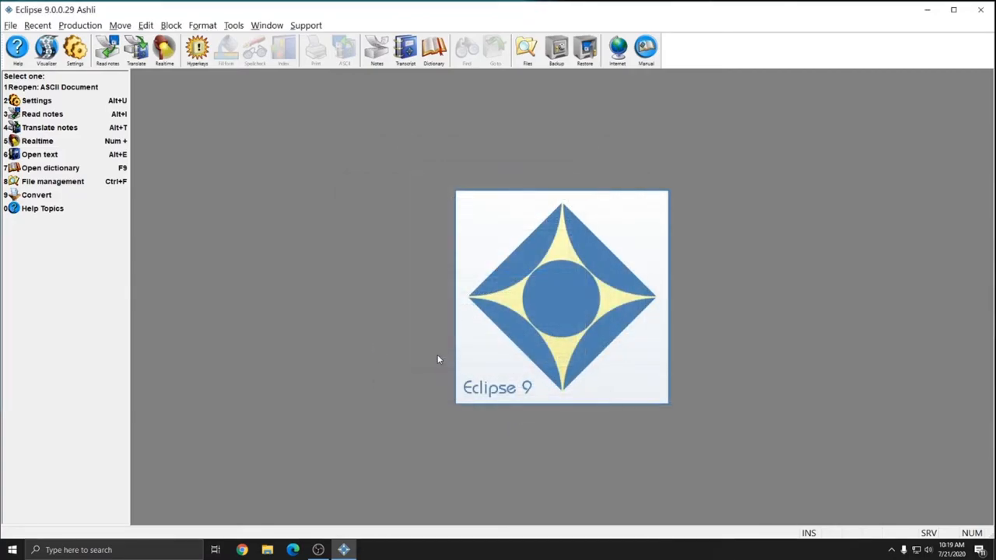
mouse_move(594, 236)
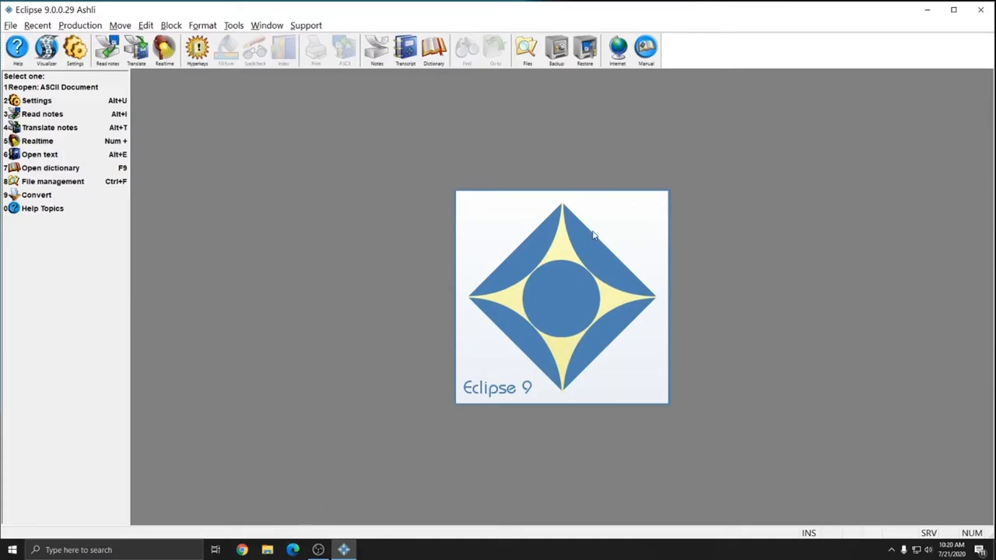
mouse_move(501, 249)
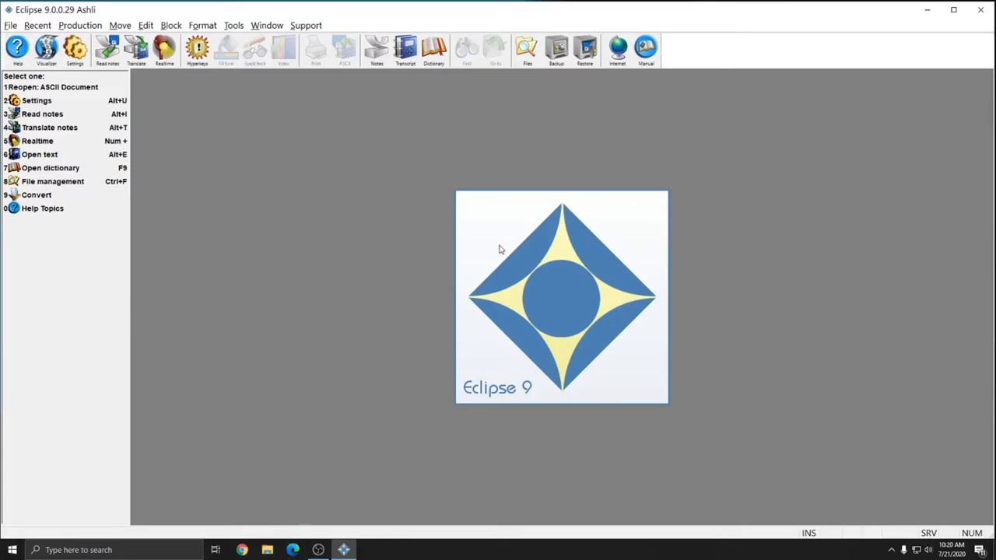
mouse_move(246, 108)
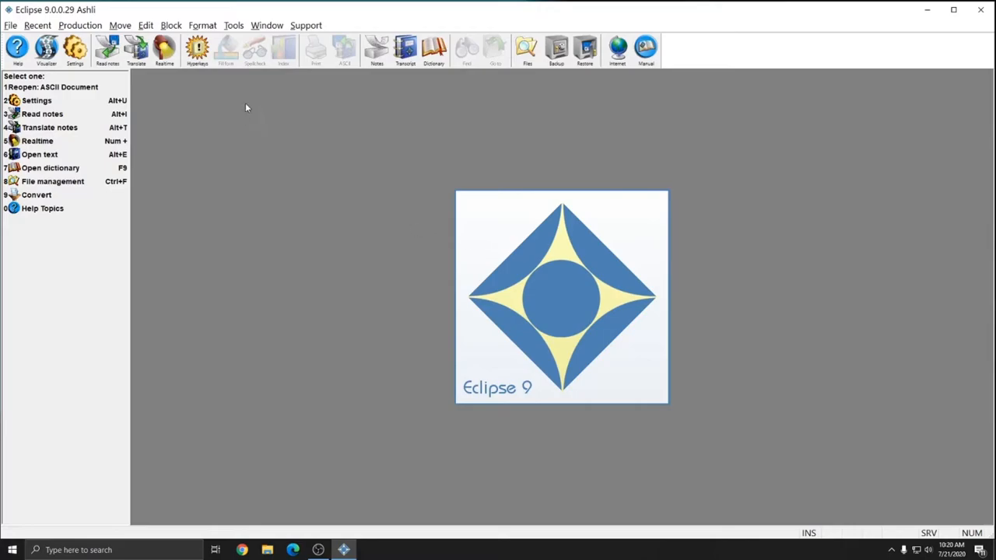
Step: Check the new 7 USB PDF tab is empty, then return to the 1 JOB list
click(53, 181)
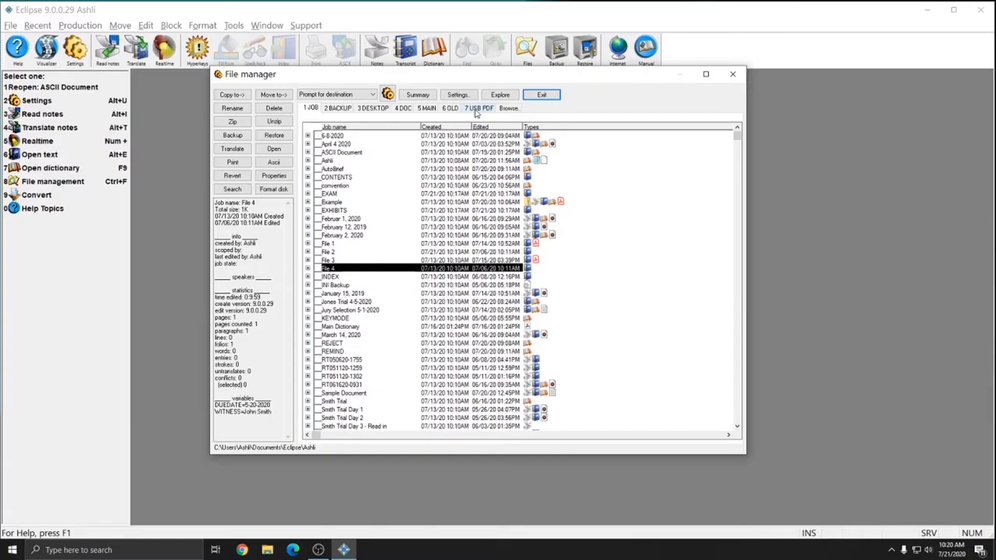
click(479, 108)
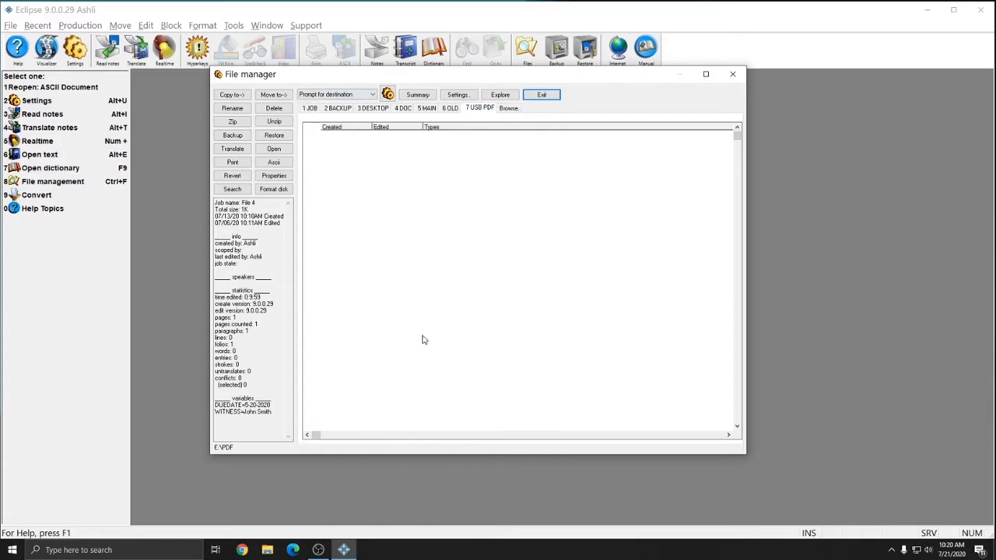
mouse_move(521, 265)
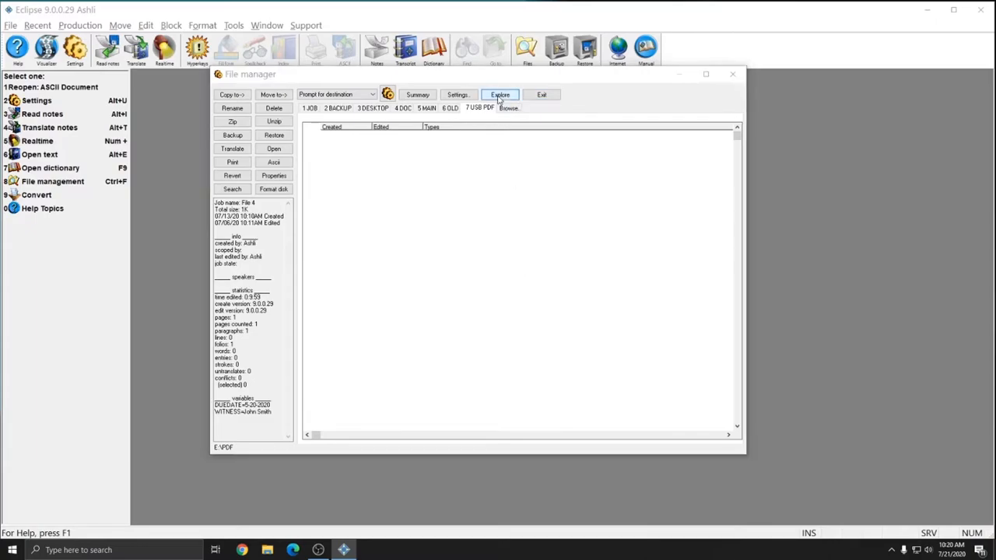
click(500, 95)
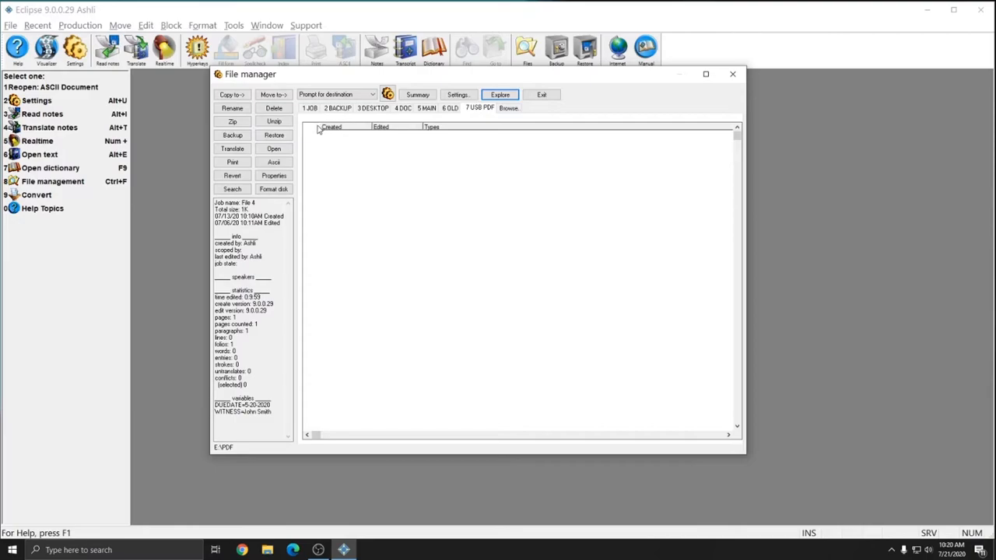
click(309, 108)
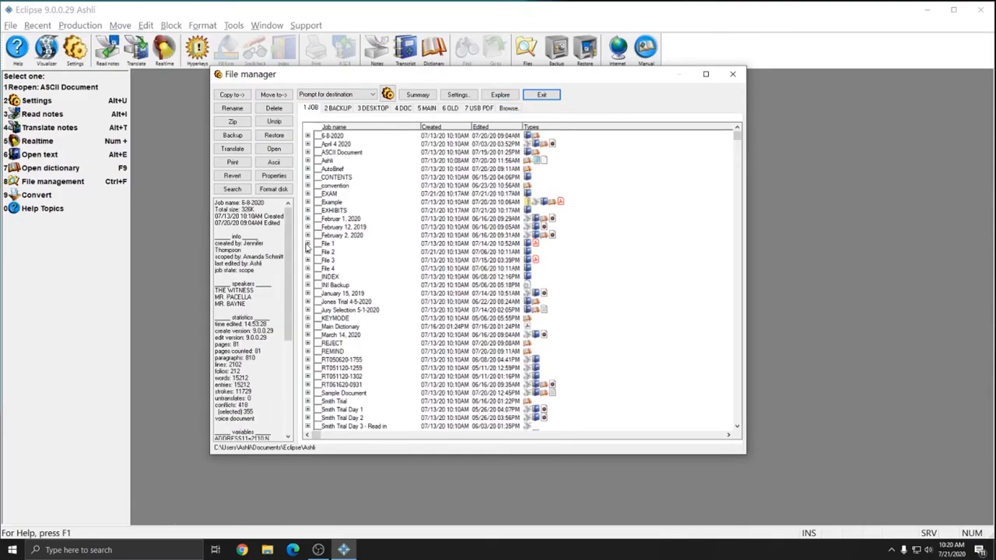
Step: Copy one job's Adobe Acrobat PDF to the USB PDF location, verify it there, and return to the job list
click(308, 243)
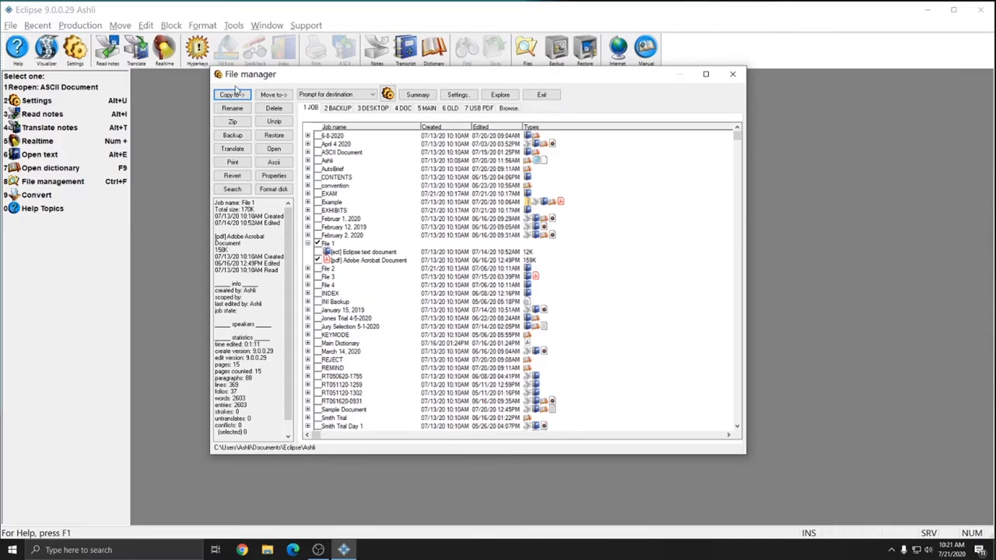
click(232, 95)
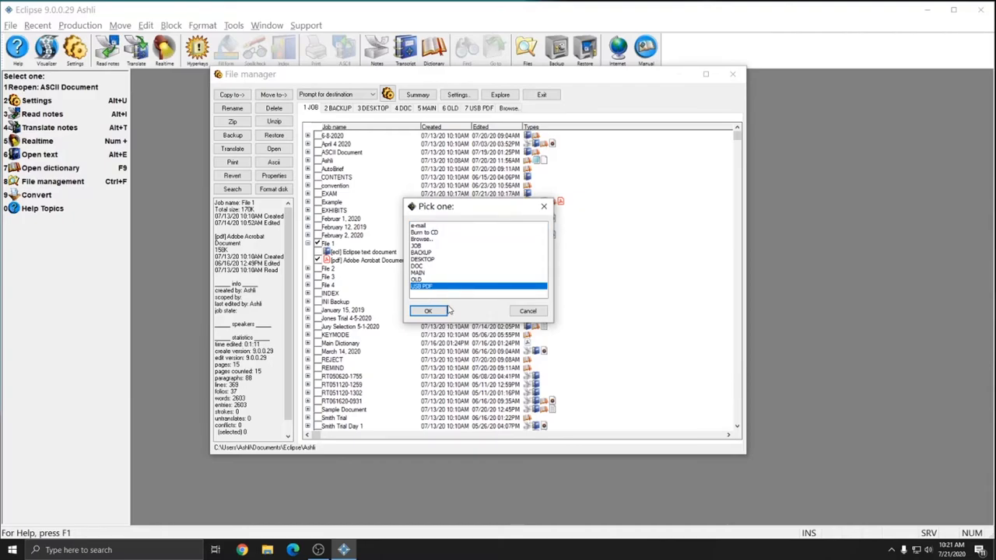
click(427, 311)
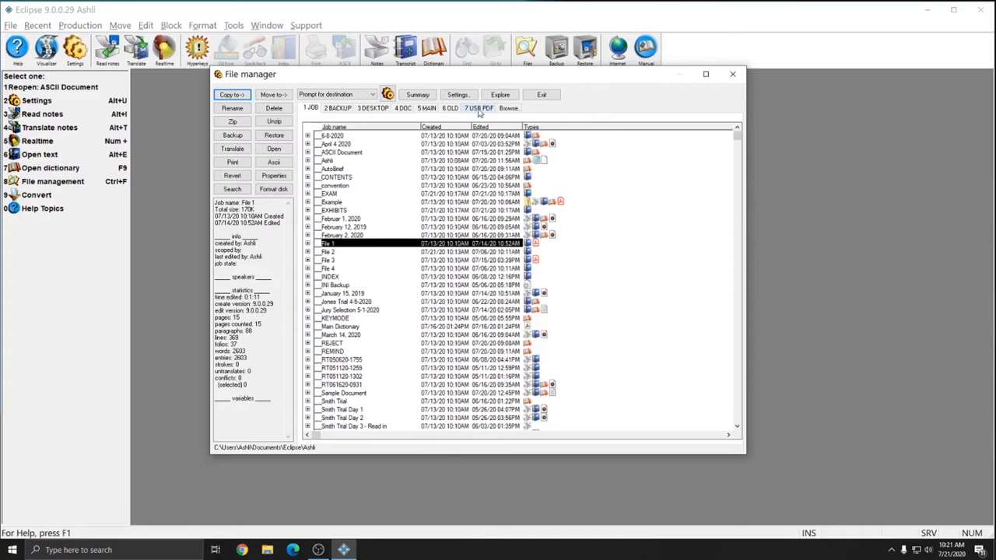
click(479, 107)
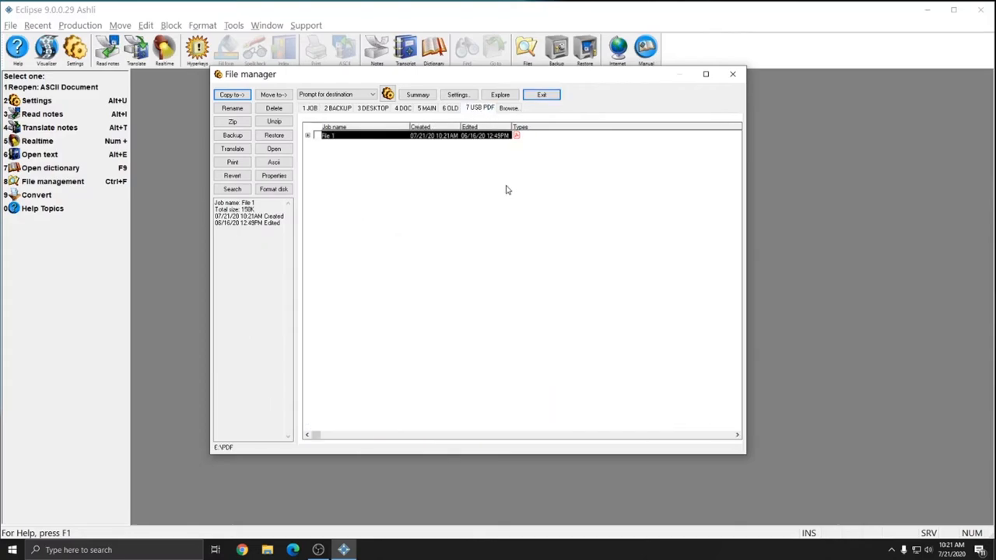
mouse_move(536, 143)
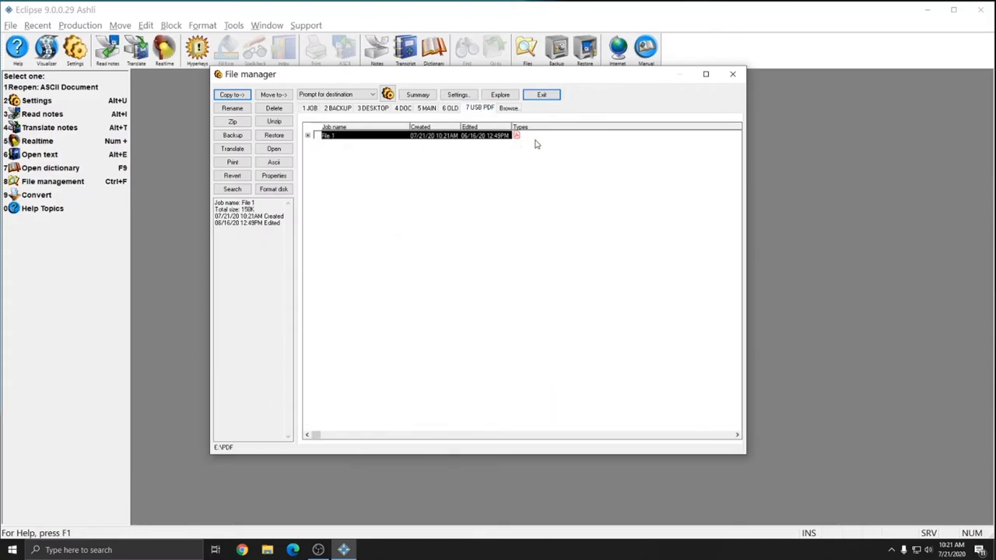
click(311, 109)
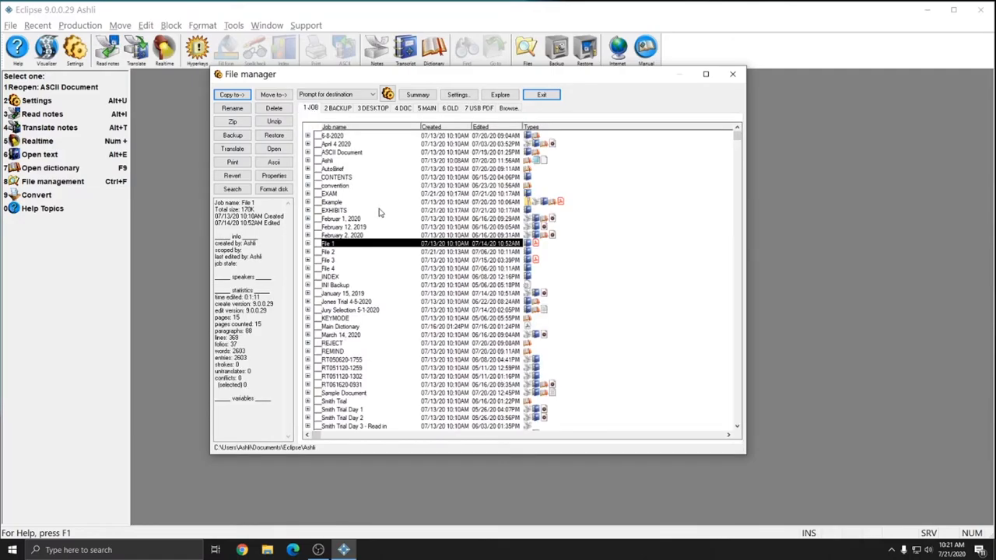
Step: Move a second job's Adobe Acrobat PDF to USB PDF and view the two files now listed there
click(308, 260)
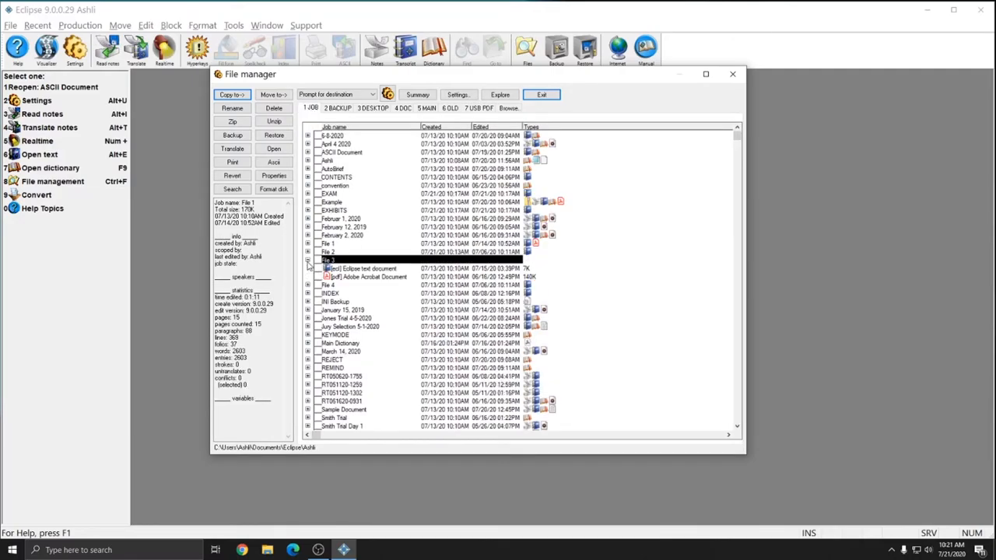
click(366, 277)
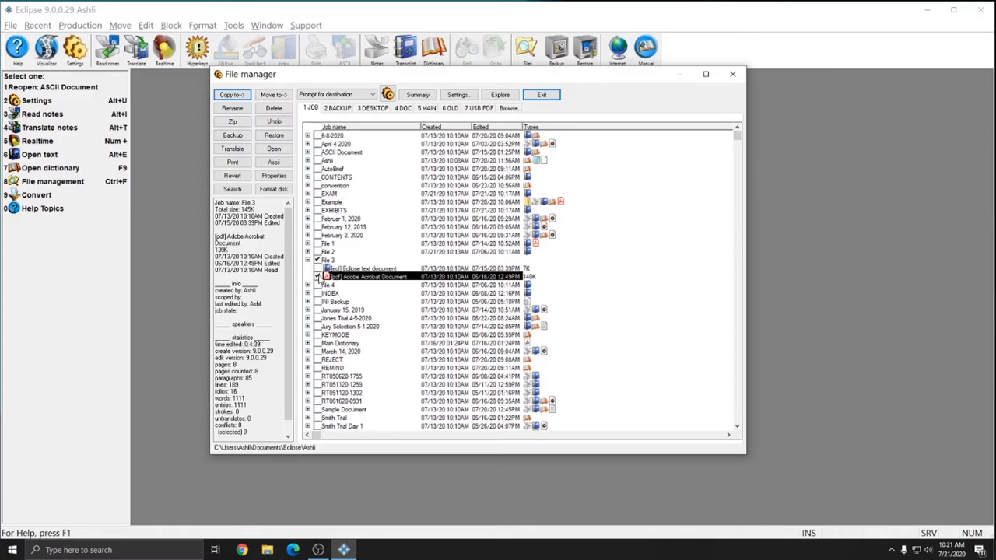
mouse_move(273, 95)
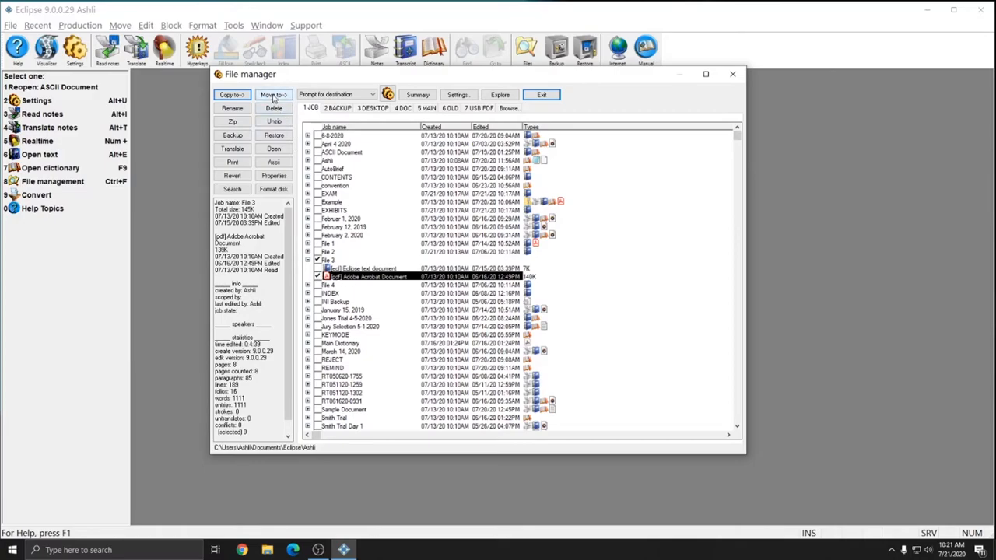
click(273, 95)
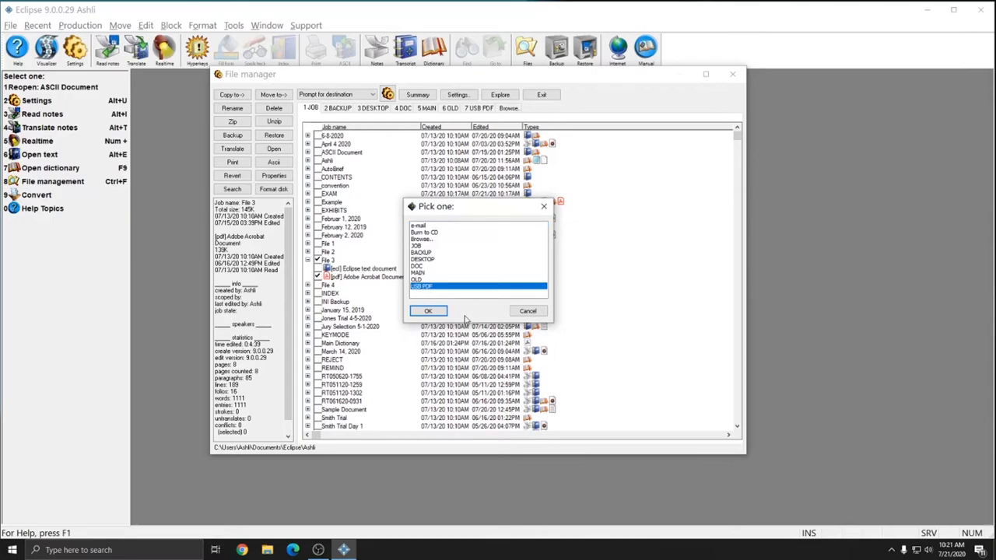
click(428, 311)
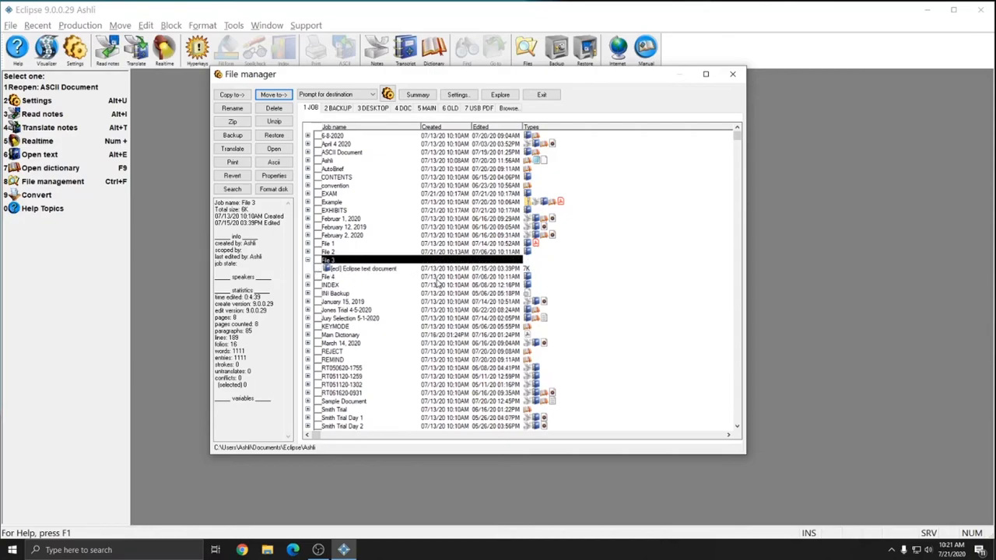
click(479, 107)
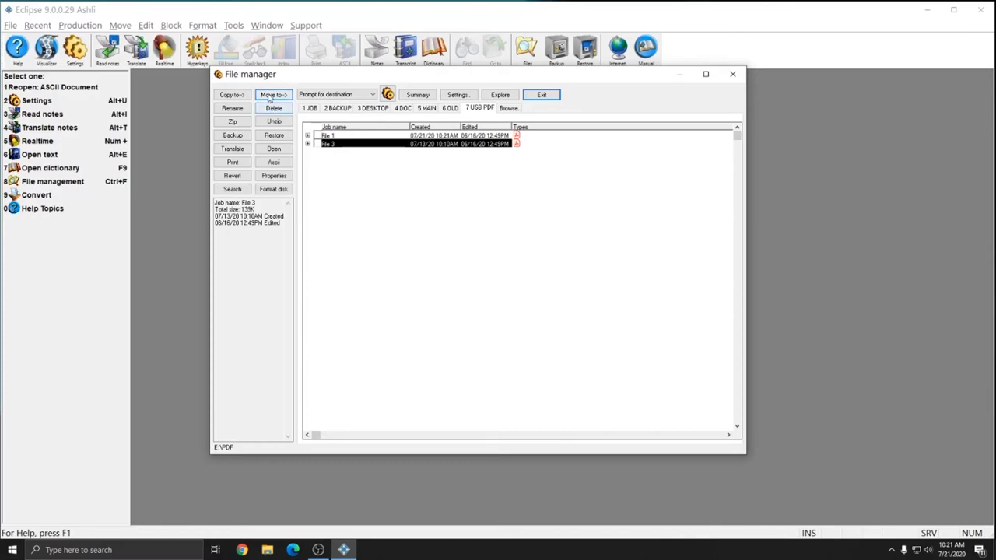
mouse_move(421, 170)
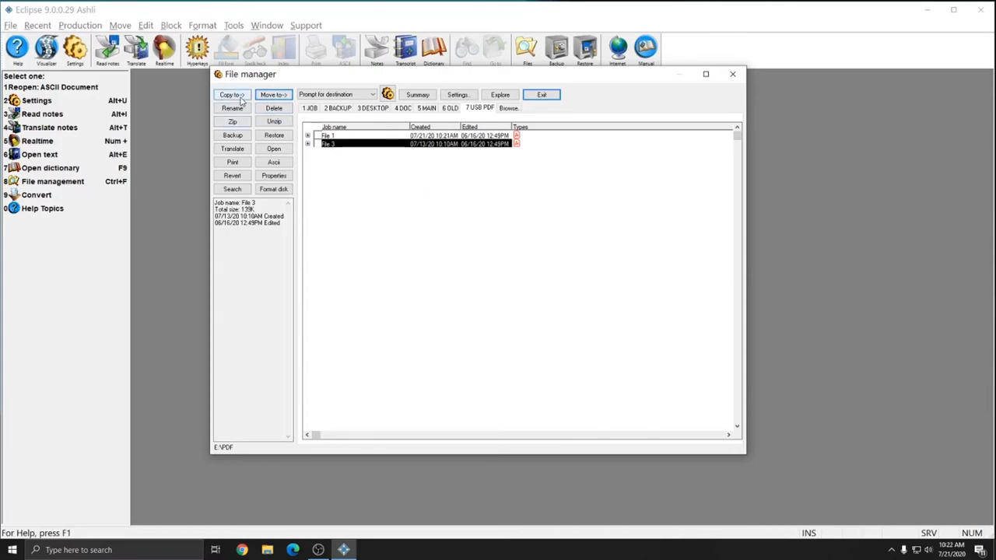
mouse_move(552, 185)
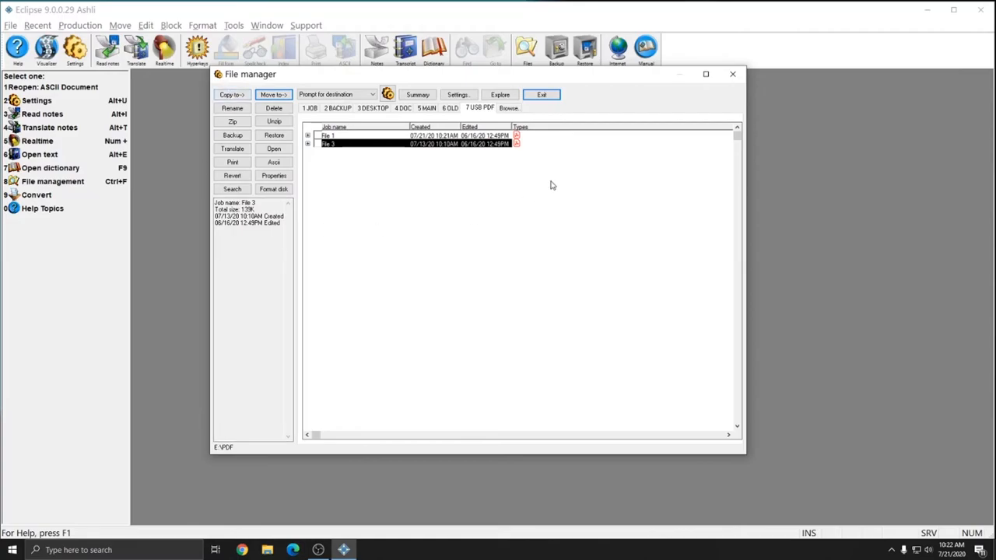
mouse_move(547, 181)
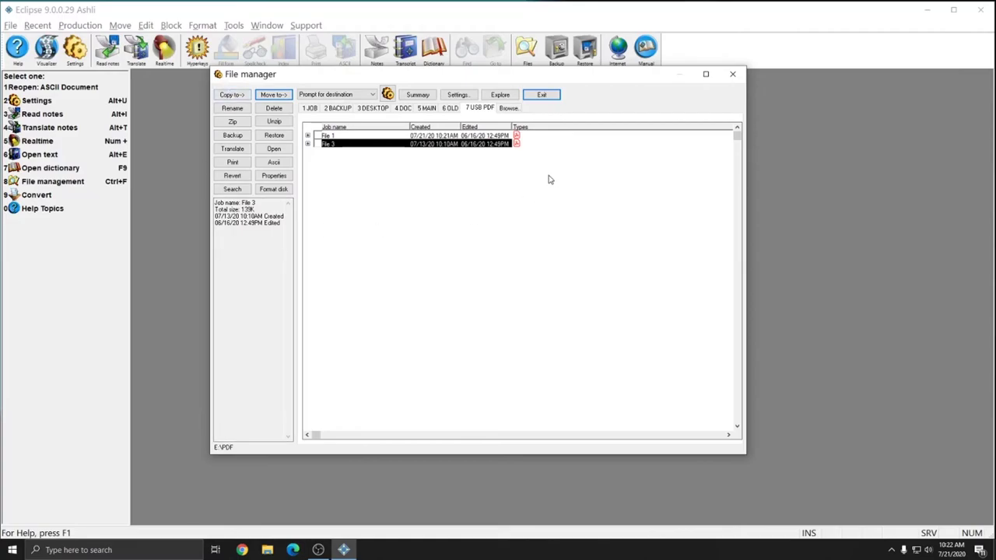
click(350, 135)
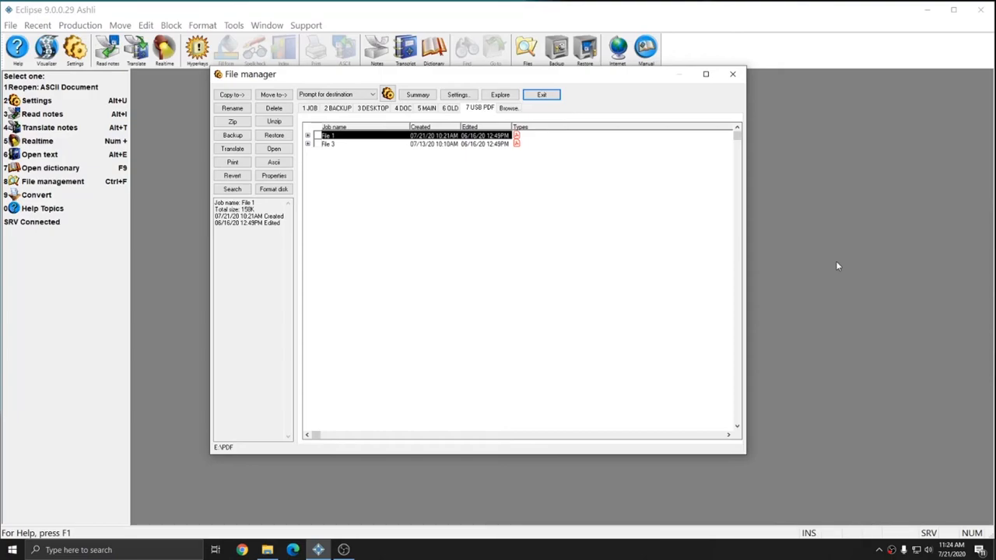